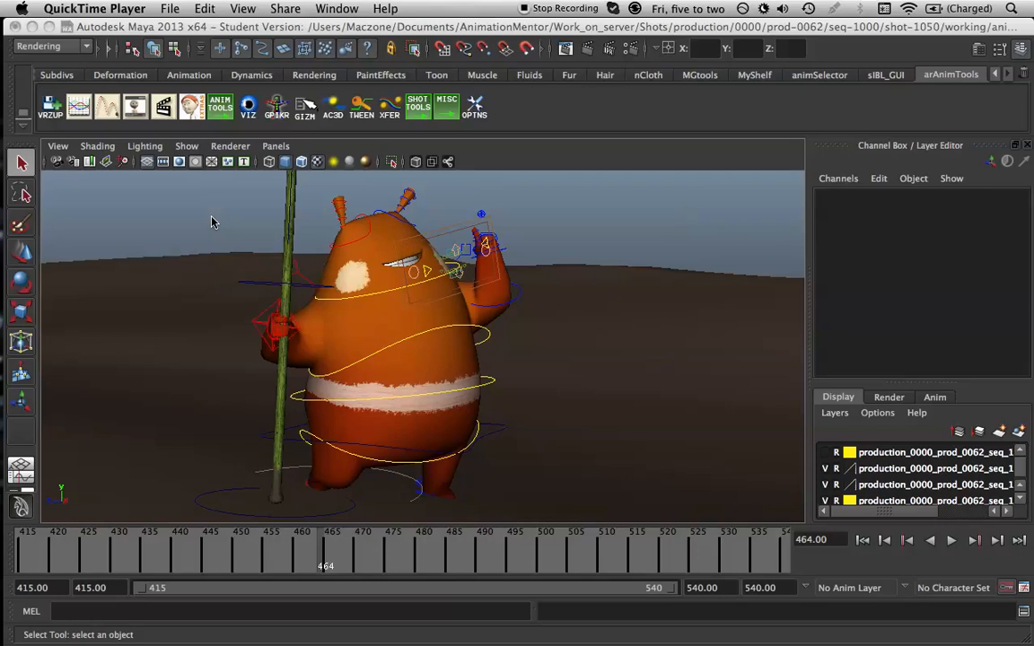
mouse_move(527, 350)
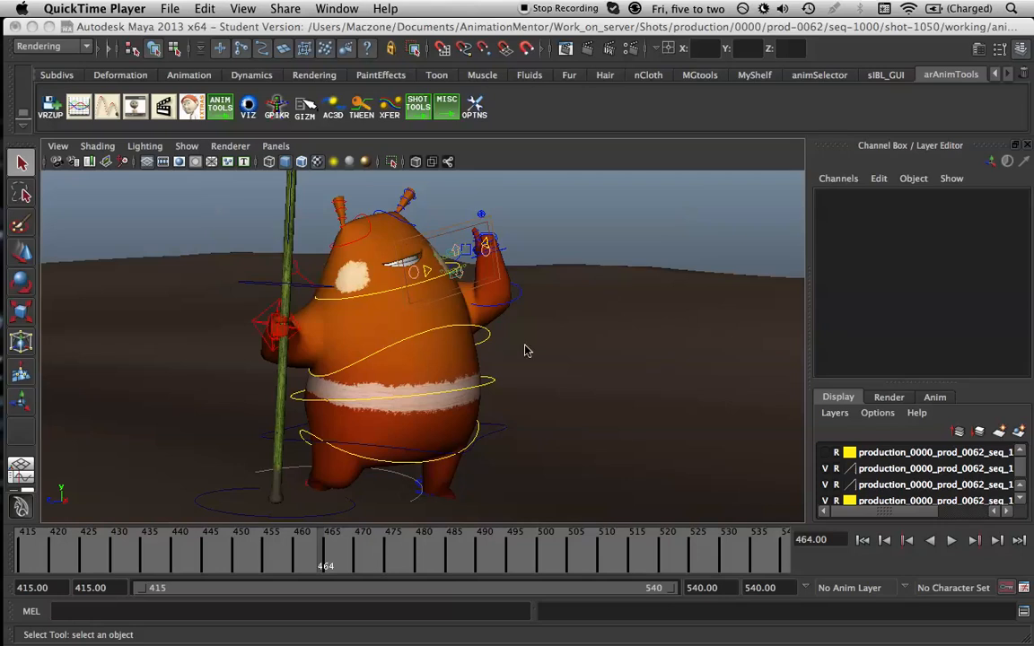
mouse_move(618, 292)
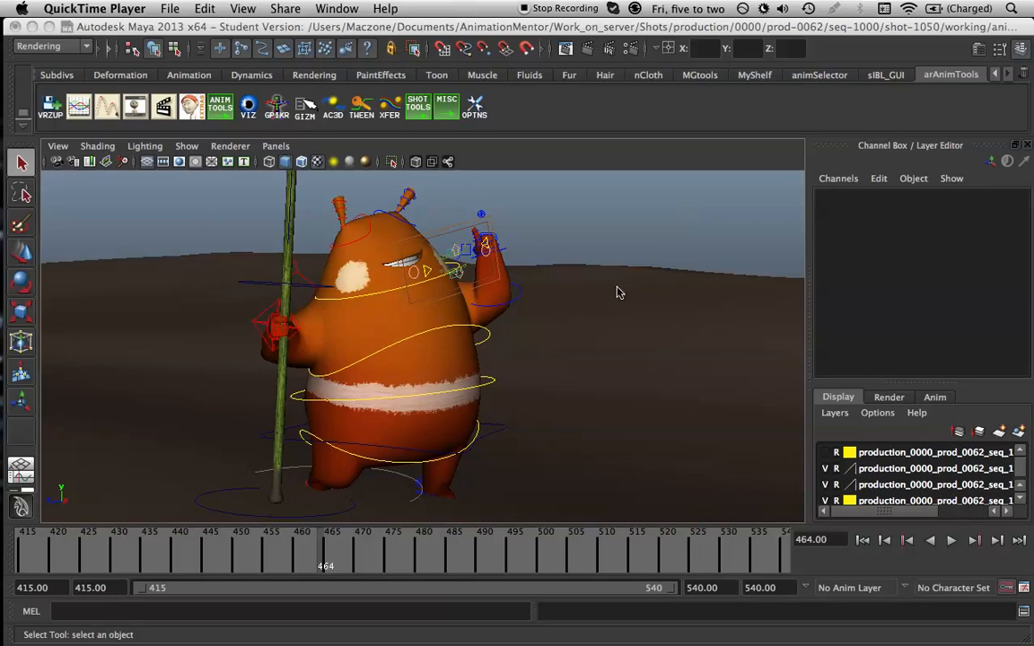
mouse_move(448, 232)
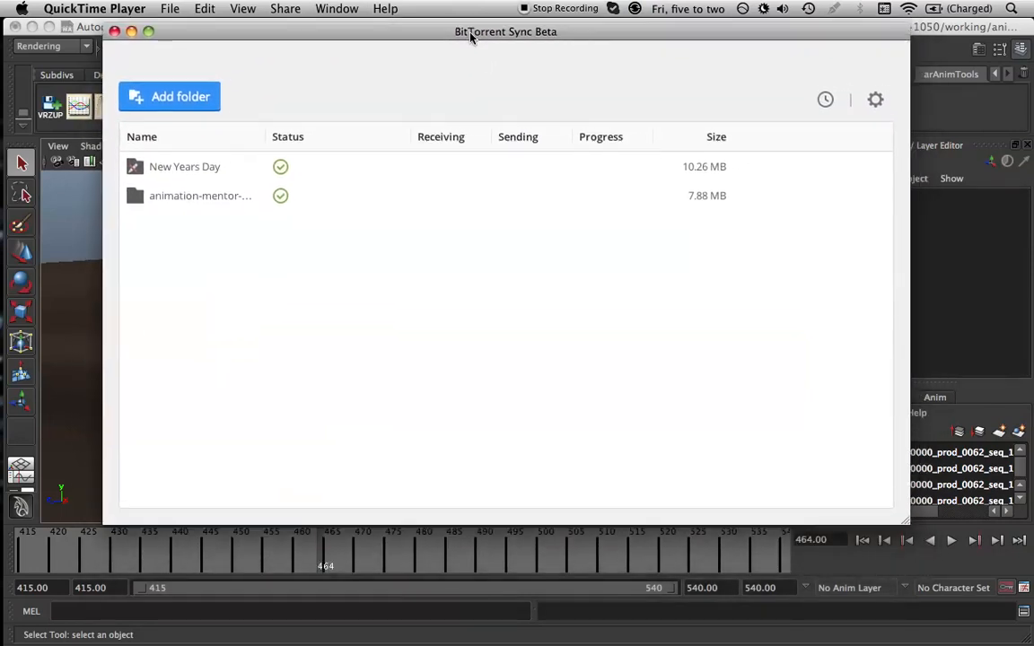
Bring up BitTorrent Sync's 'Enter a key' prompt from the gear menu, then dismiss it.
click(874, 117)
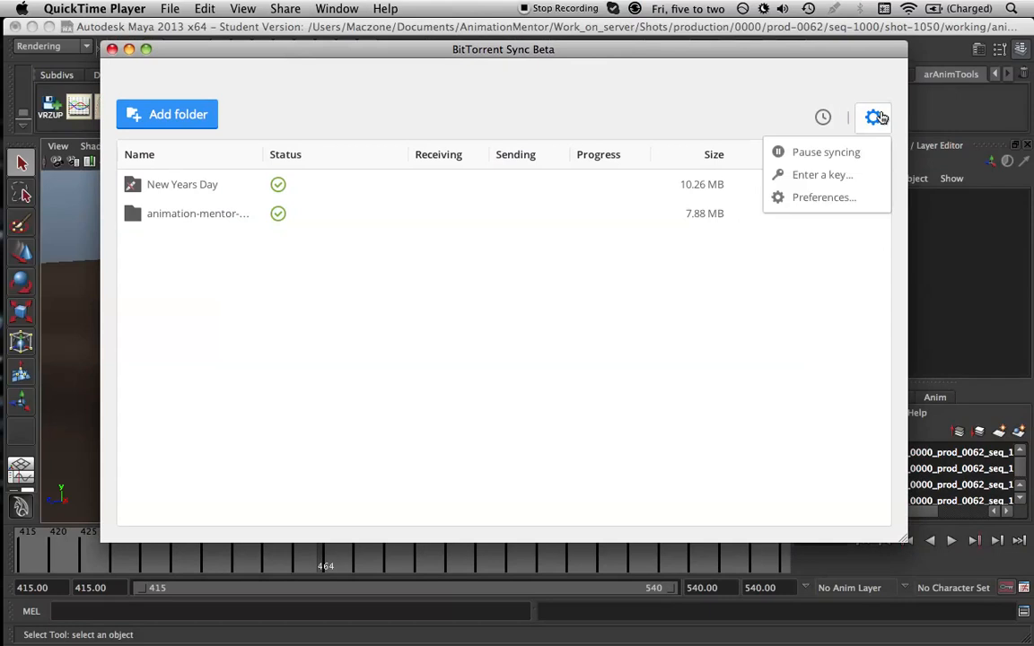
click(821, 174)
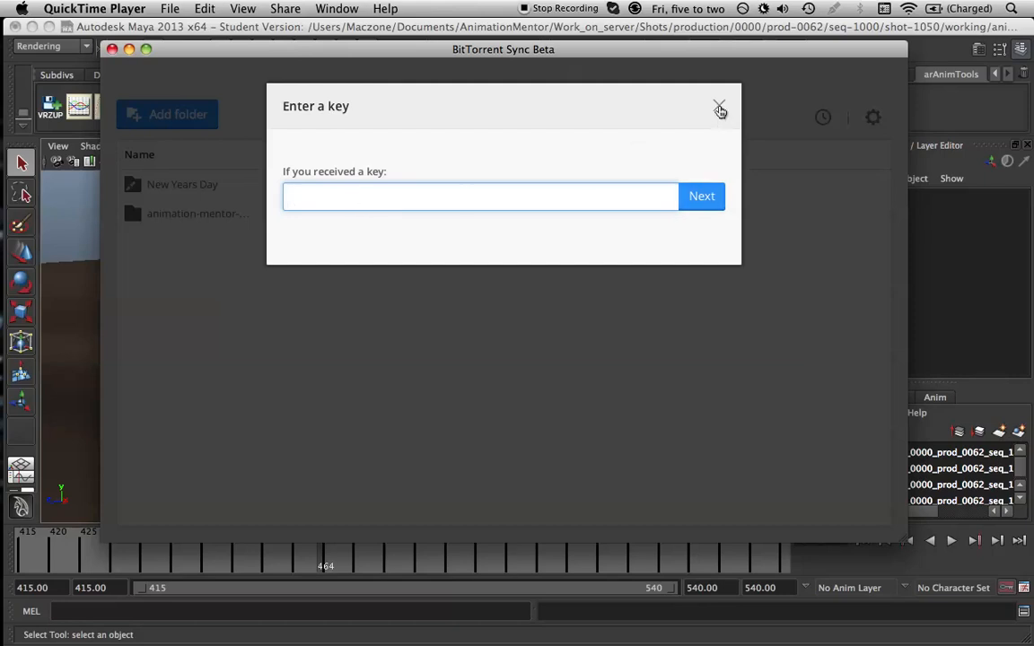
click(719, 109)
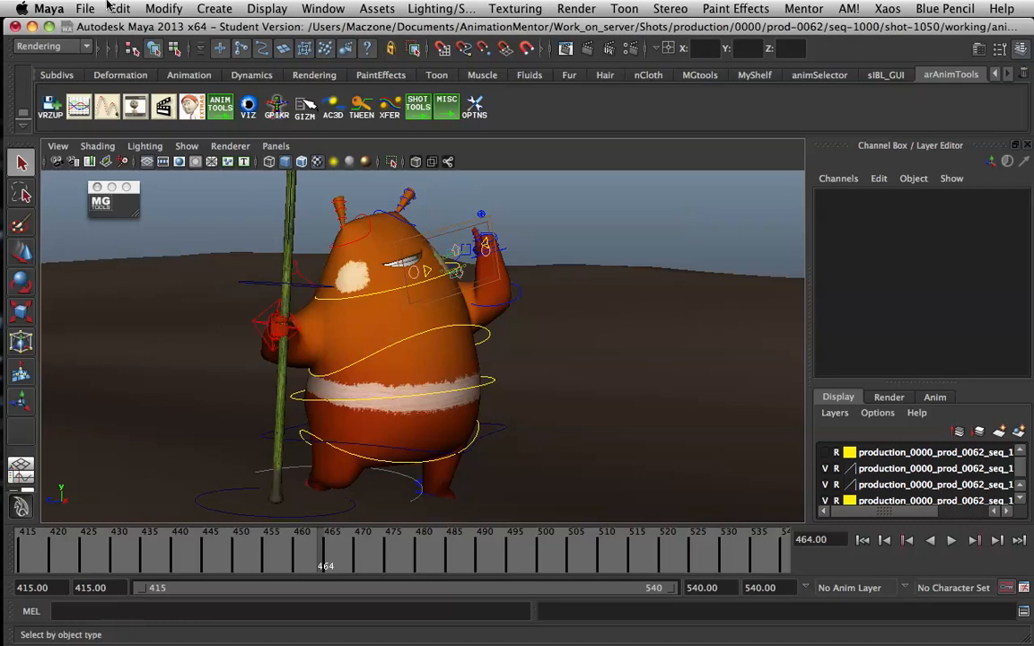
Export All as mayaAscii to the Desktop under the name shot01.
click(84, 8)
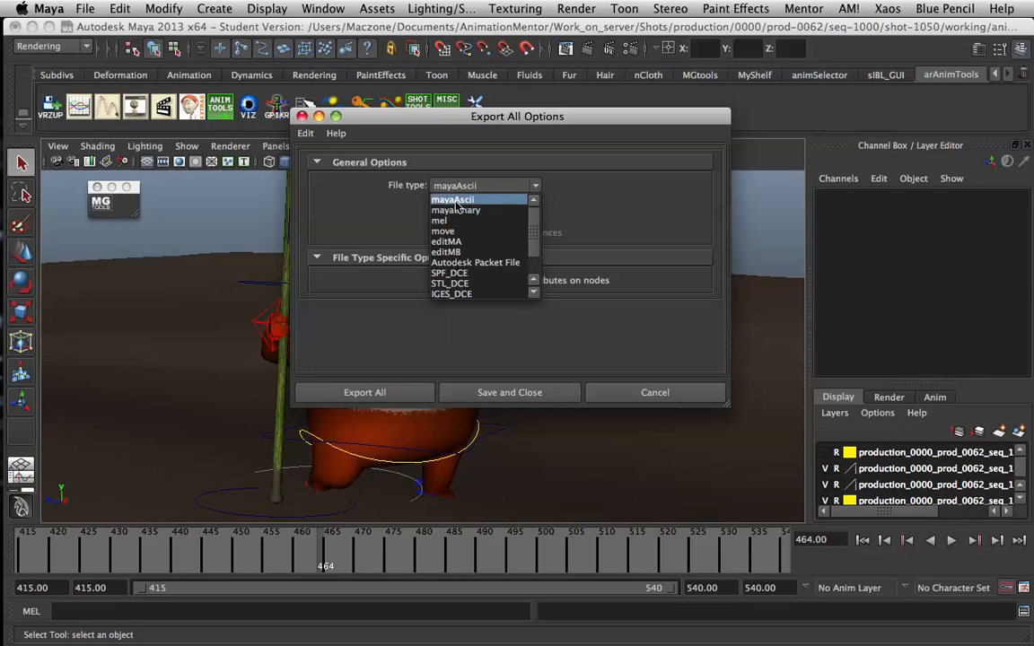
click(453, 199)
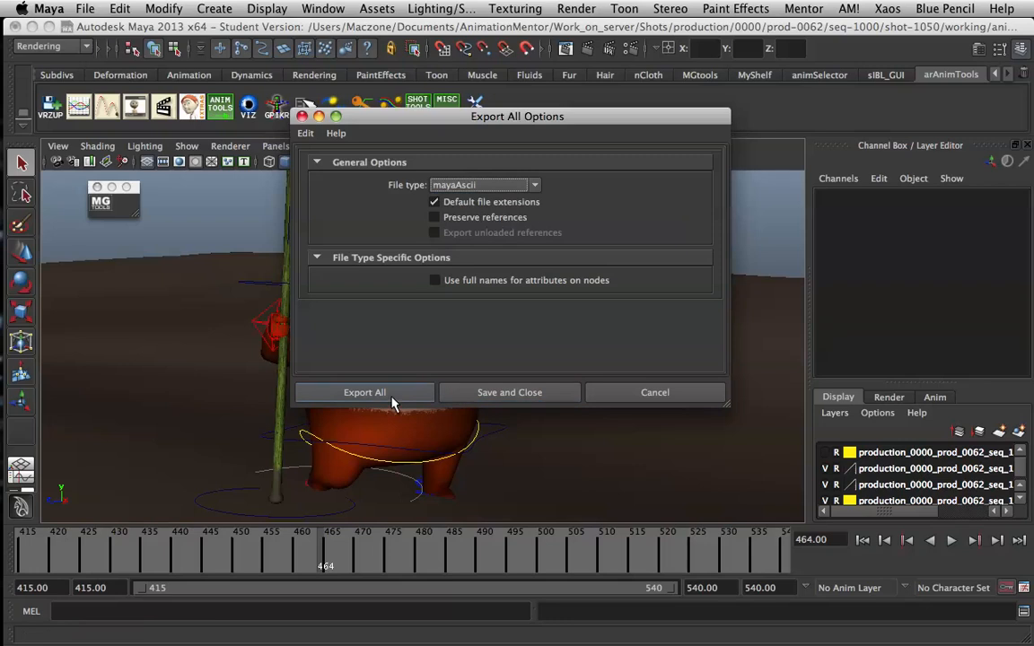
click(363, 392)
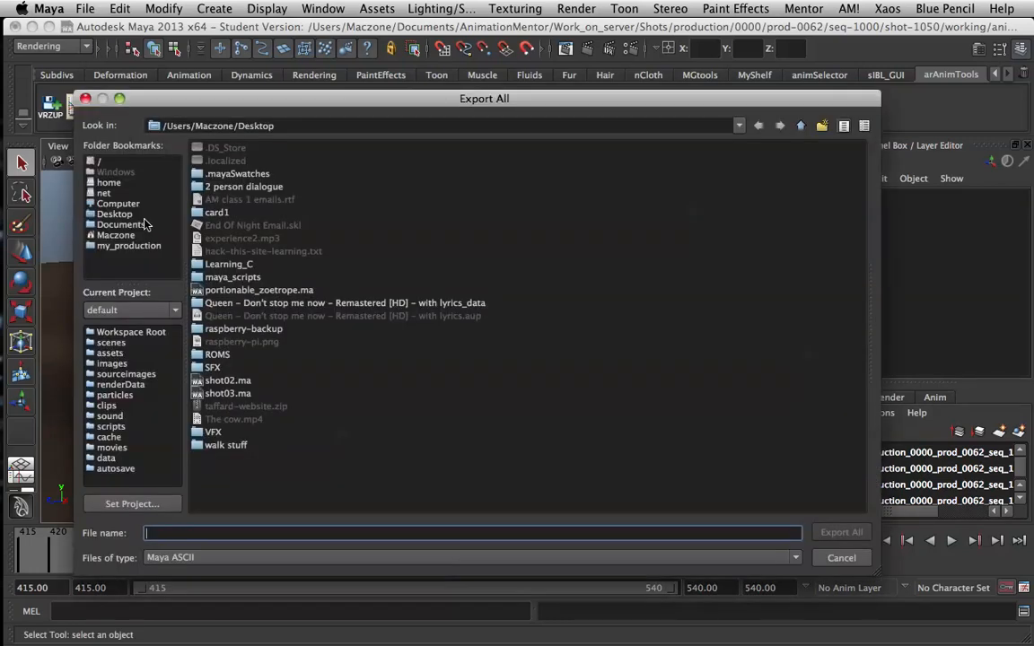
click(114, 213)
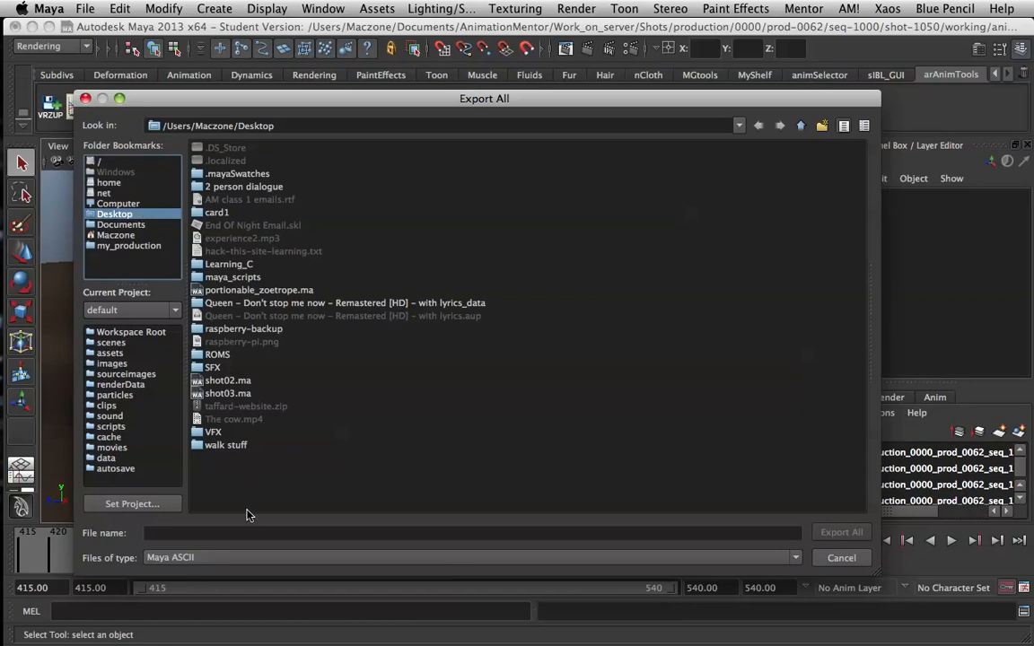
text(shot)
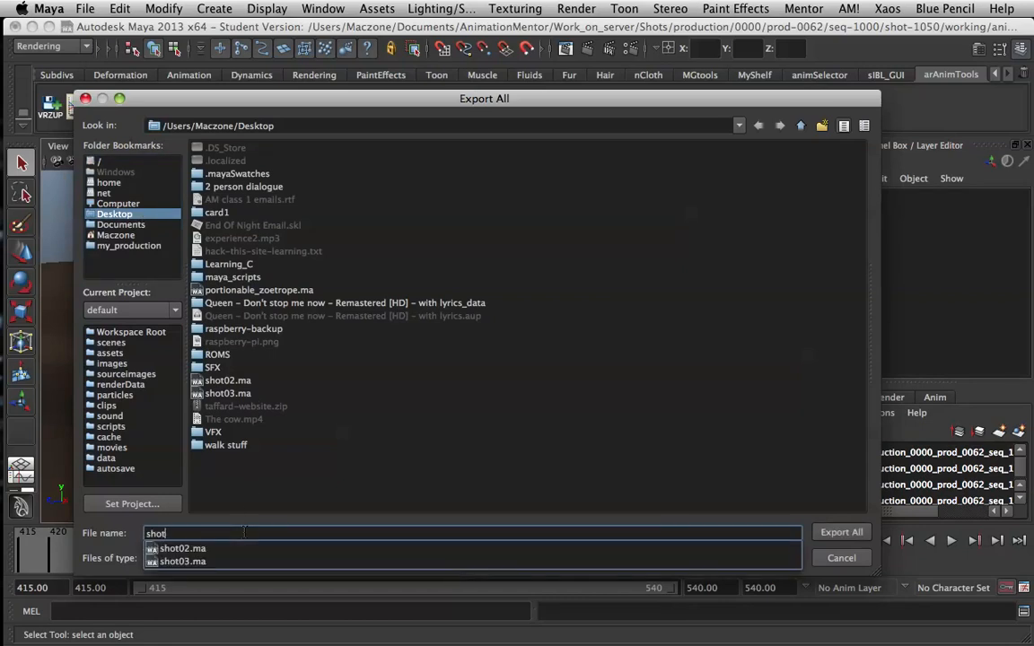
click(841, 531)
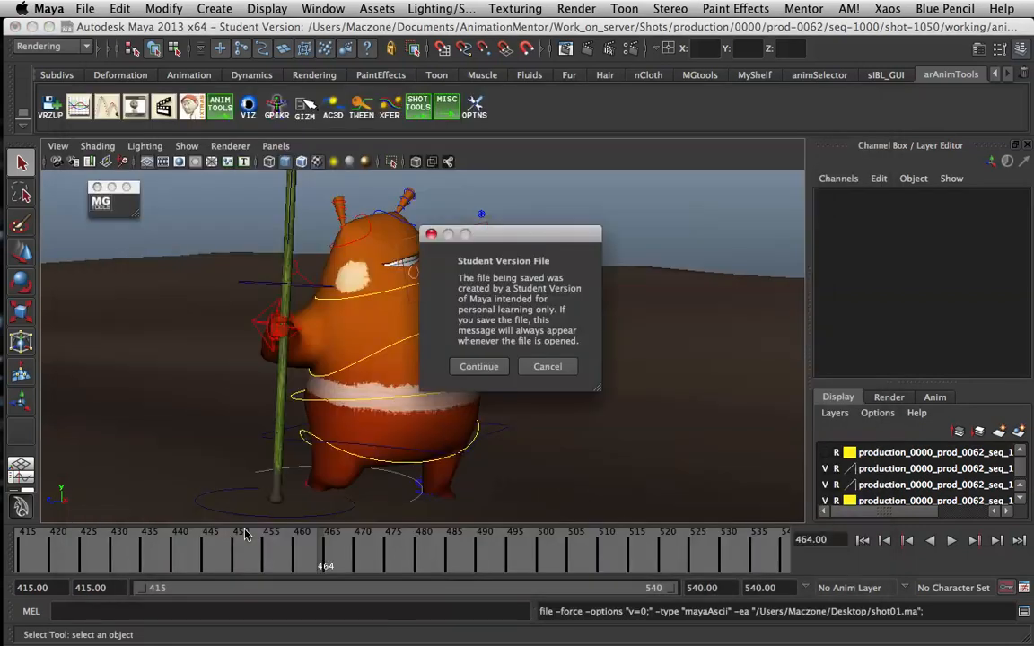
Continue past the Student Version notice so shot01.ma finishes writing.
click(478, 366)
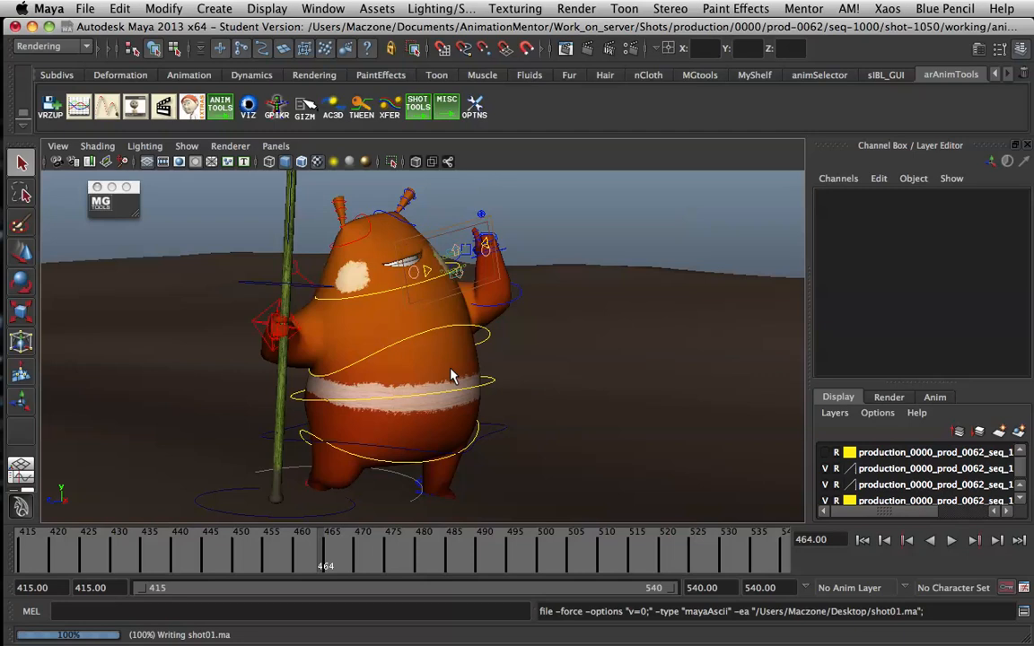
mouse_move(419, 249)
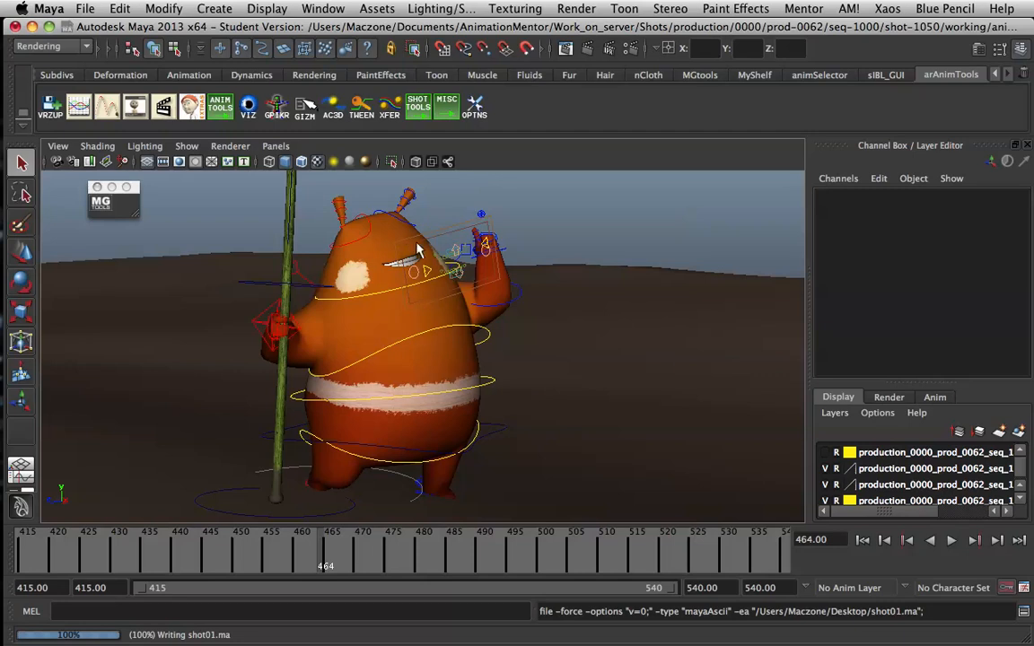
mouse_move(727, 299)
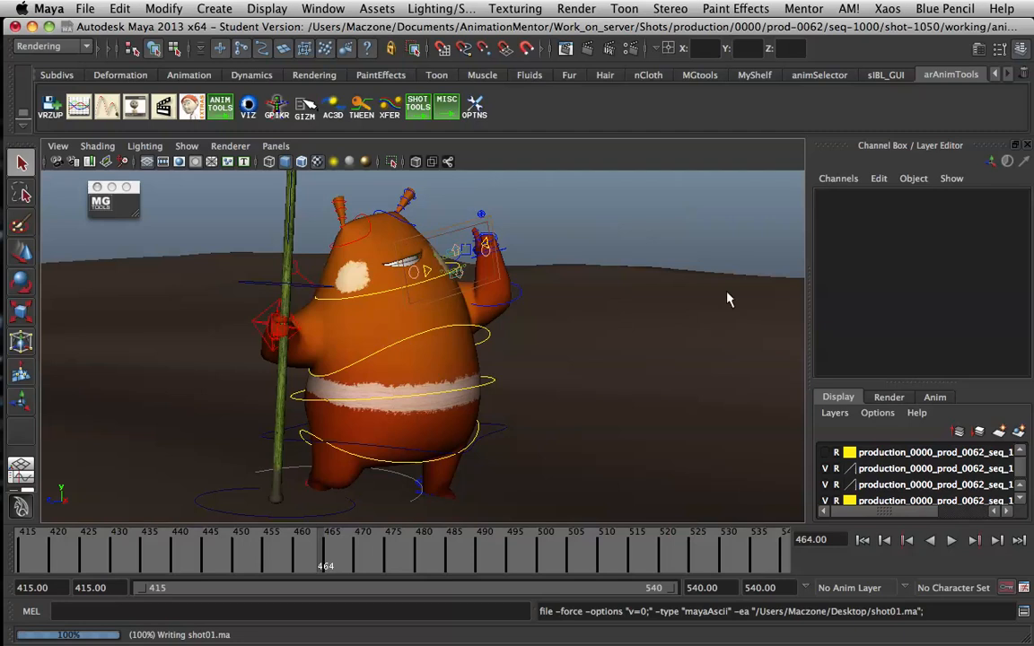
mouse_move(603, 228)
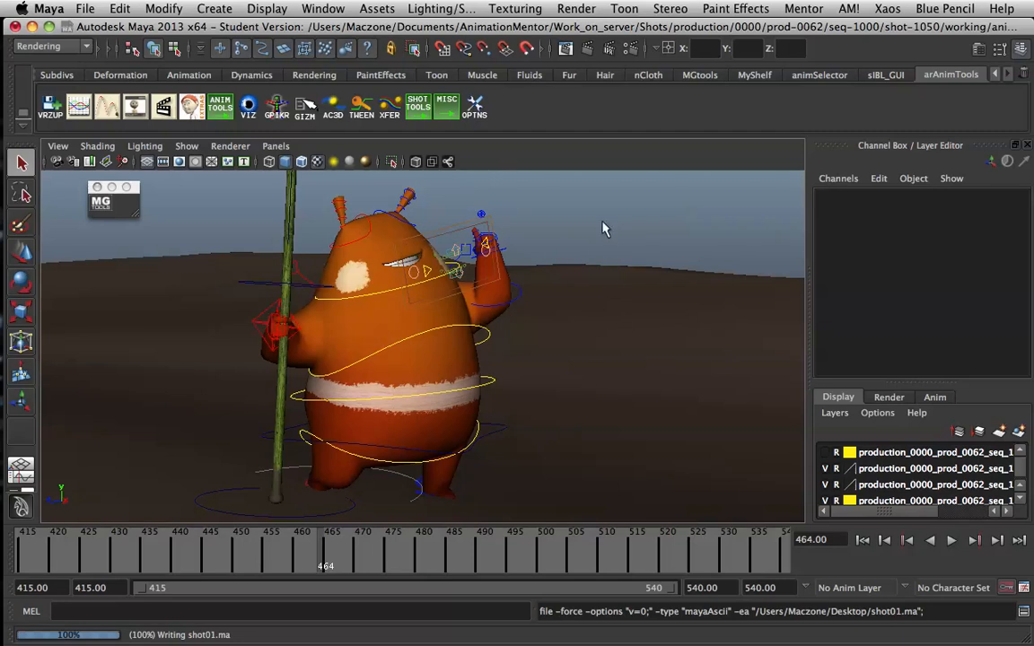
mouse_move(343, 249)
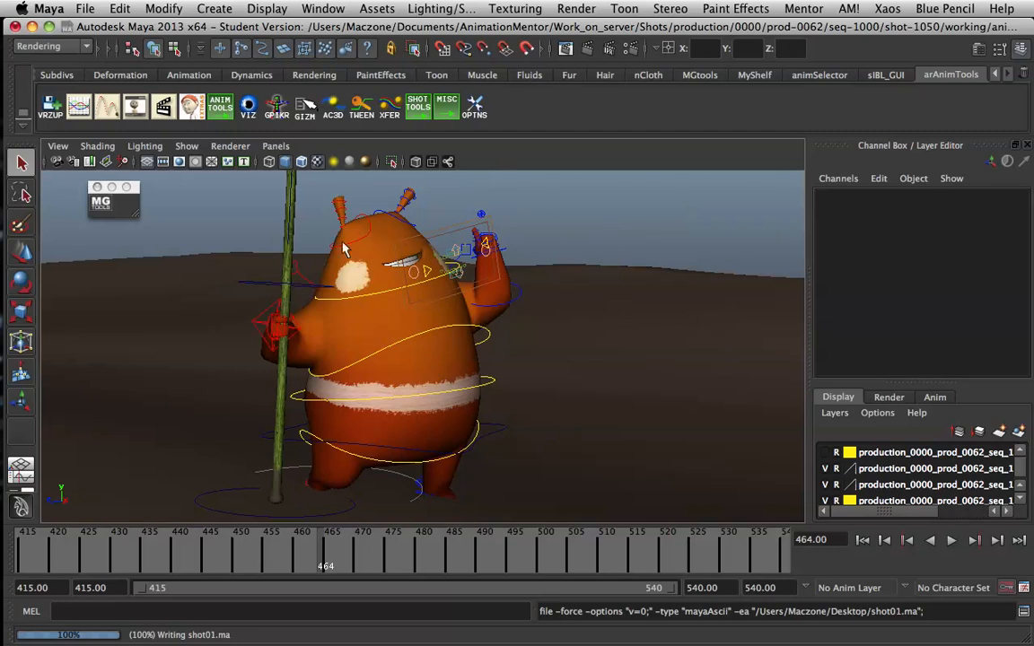
mouse_move(296, 235)
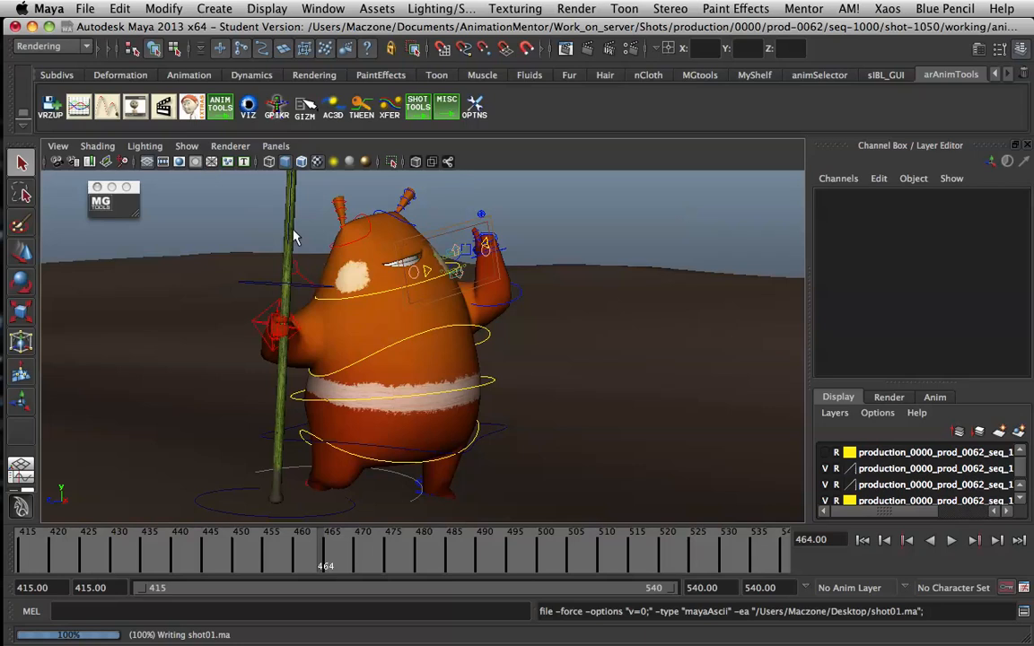
mouse_move(440, 289)
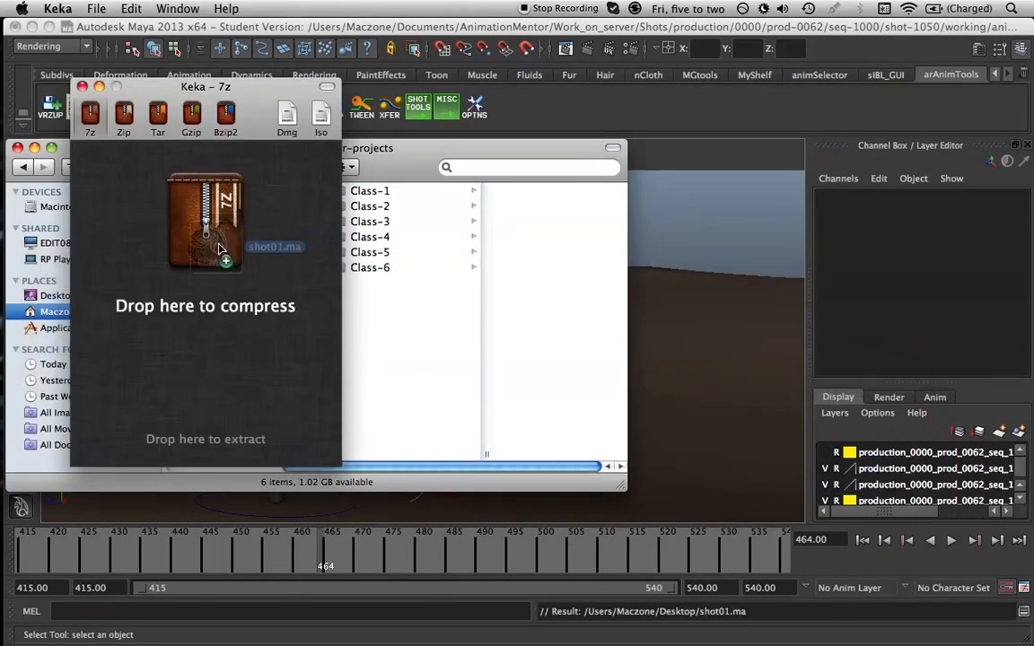
Drop shot01.ma onto Keka to compress it as 7z with the Slowest method.
click(90, 115)
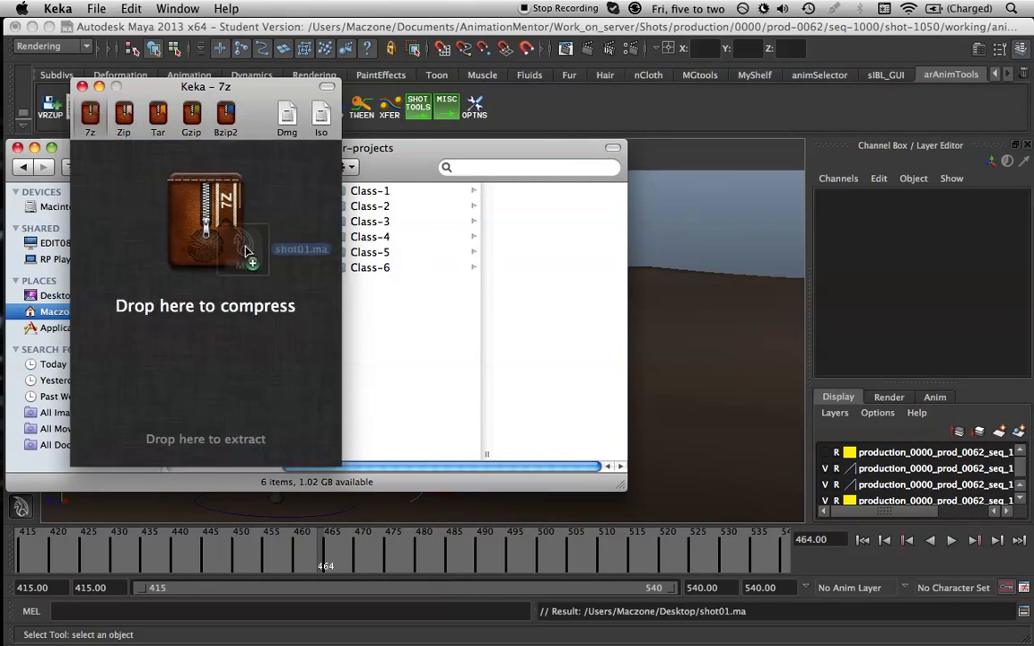
click(123, 114)
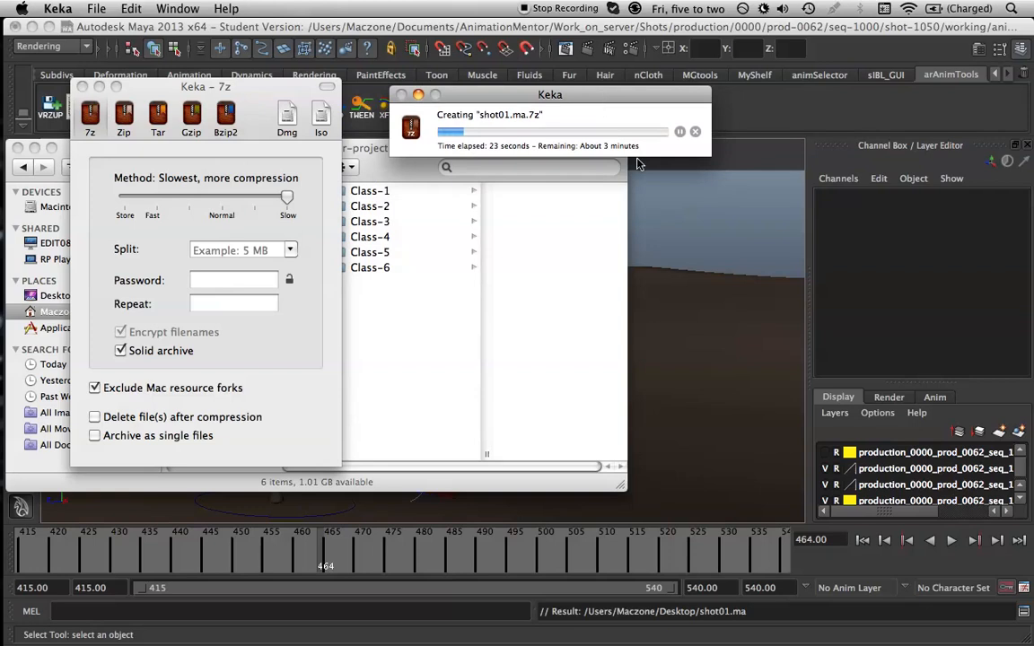
Reopen the Export All options and toggle Preserve references.
click(85, 8)
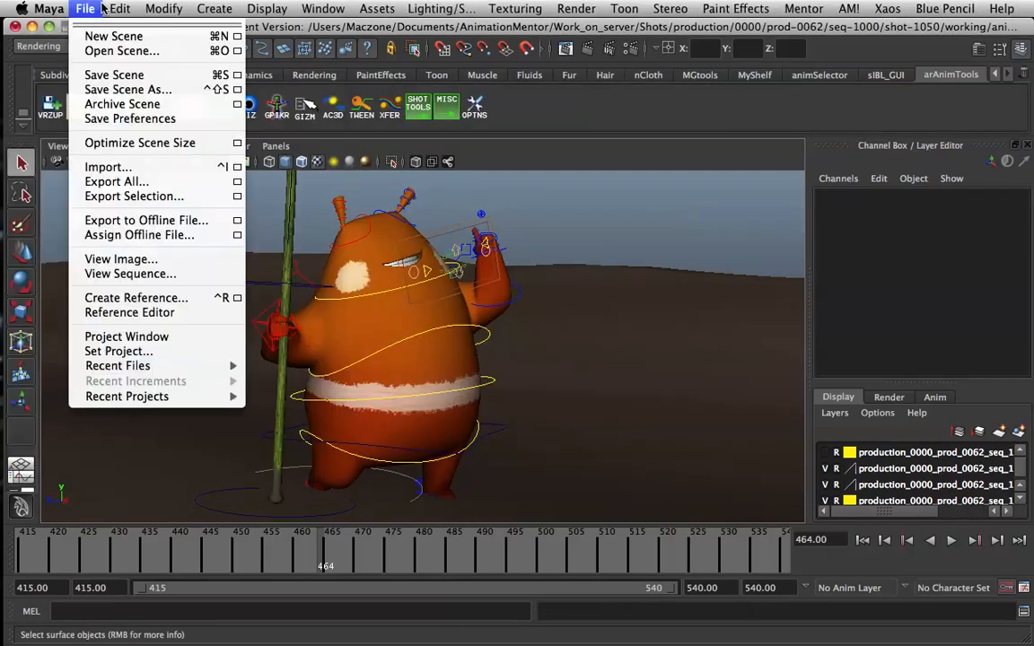
mouse_move(116, 182)
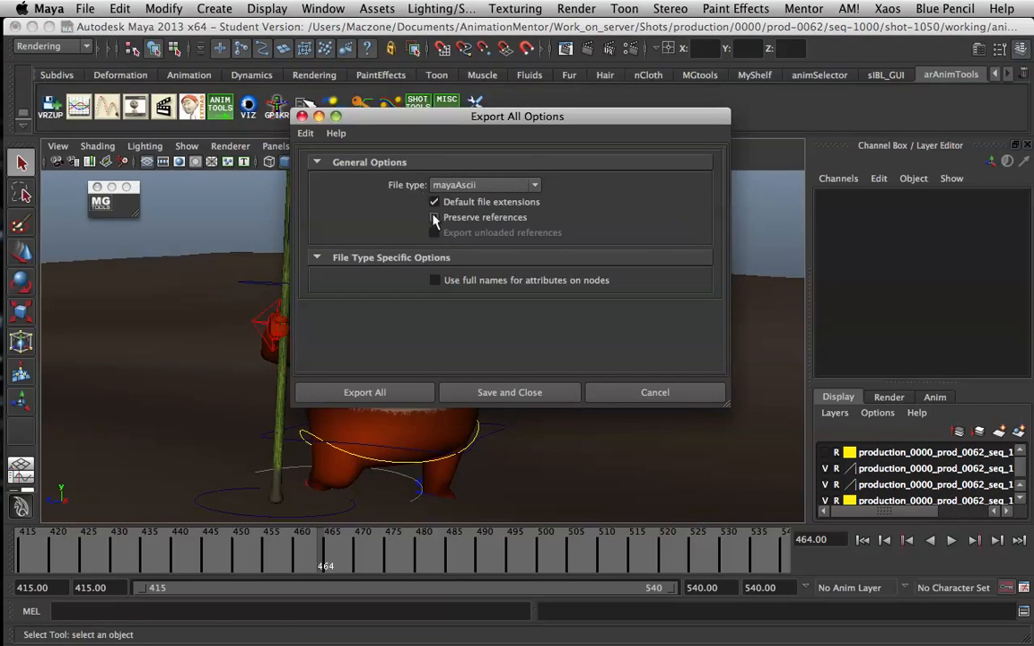
click(655, 392)
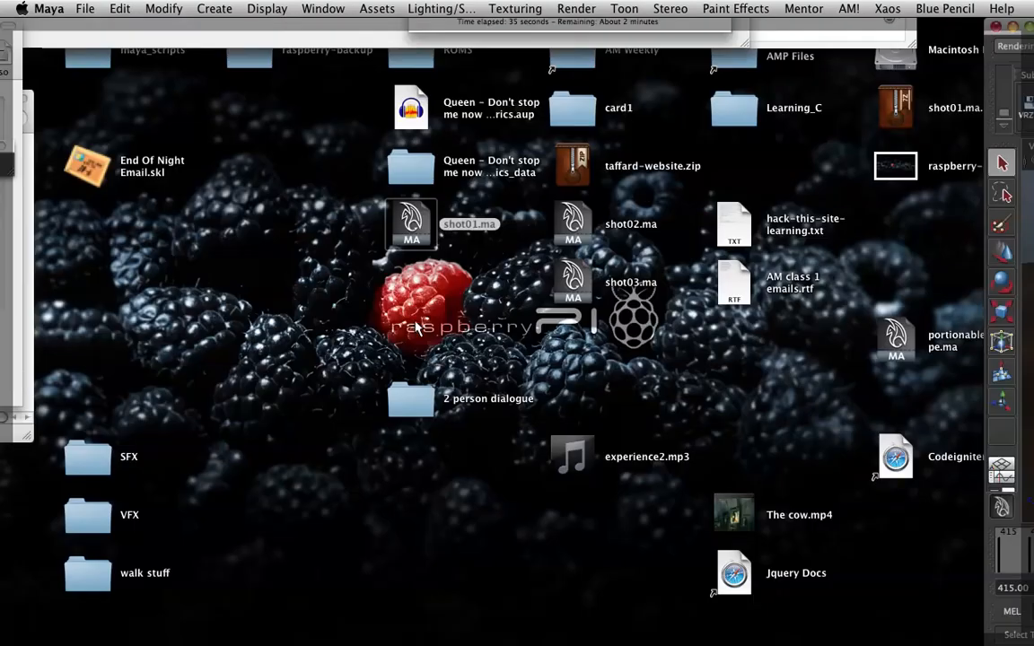
right_click(411, 224)
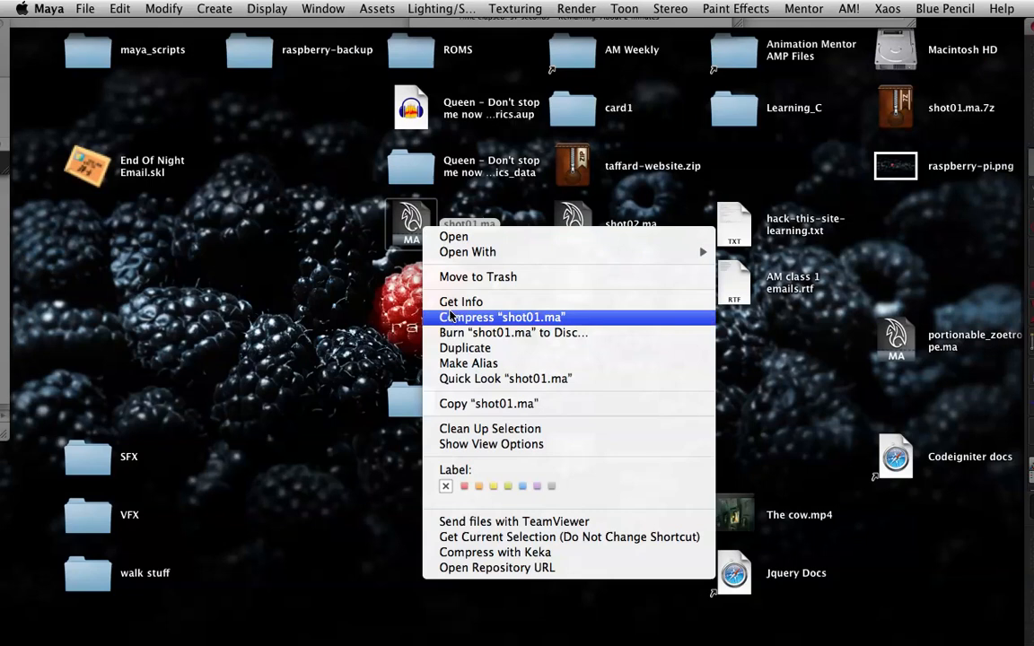
click(460, 301)
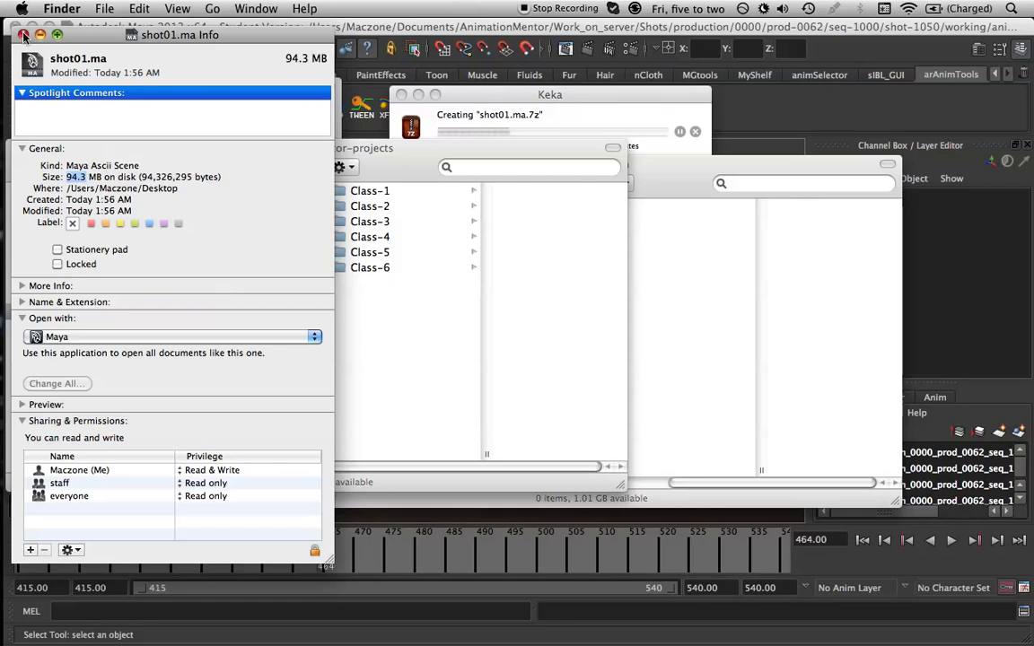
click(25, 34)
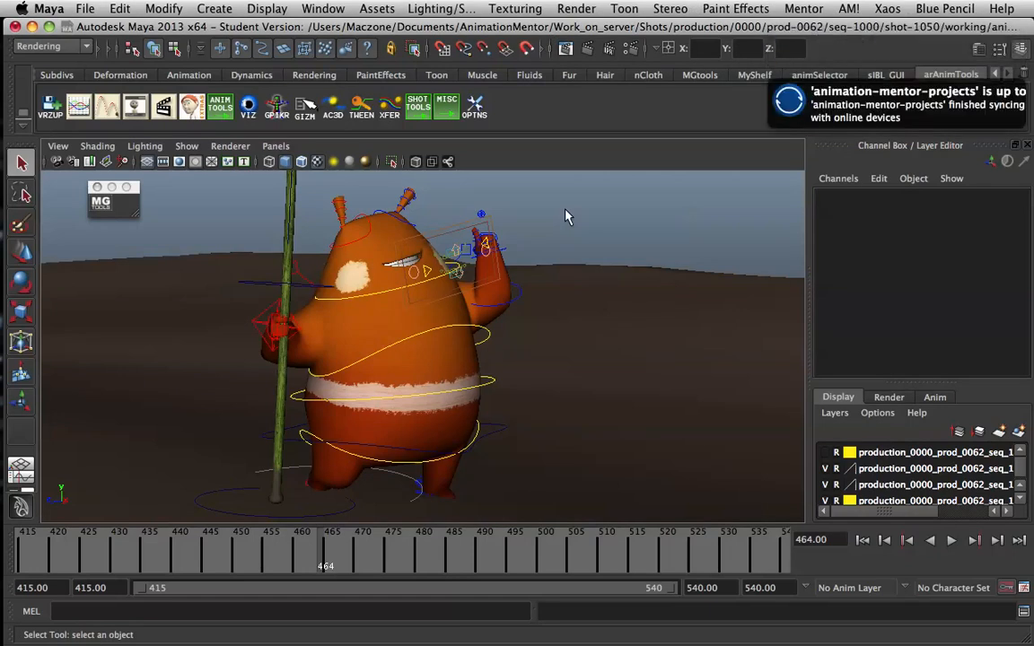
mouse_move(561, 248)
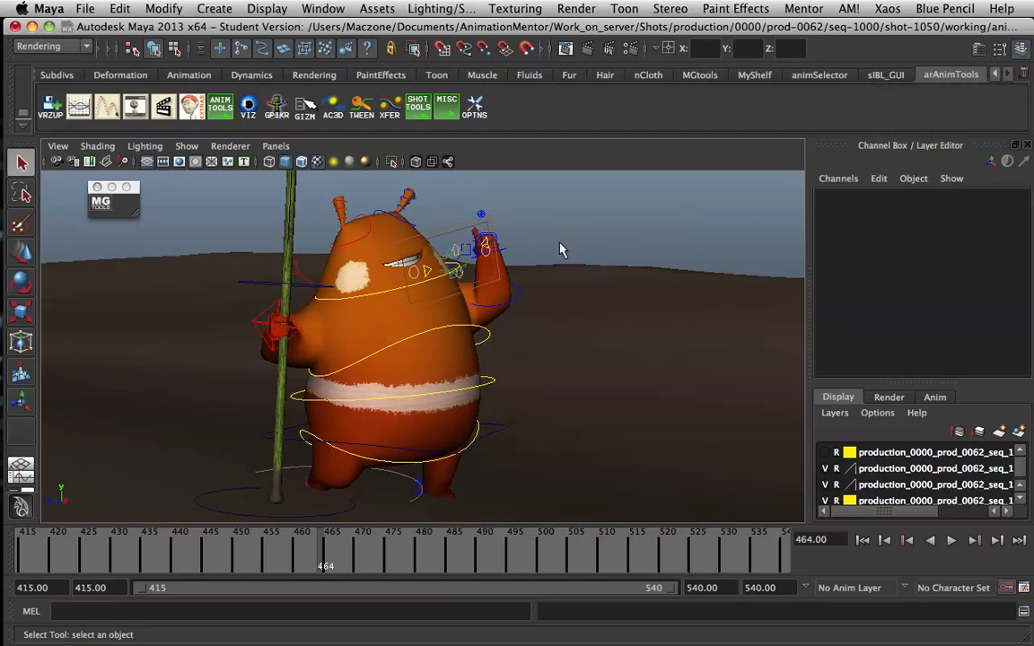
mouse_move(315, 315)
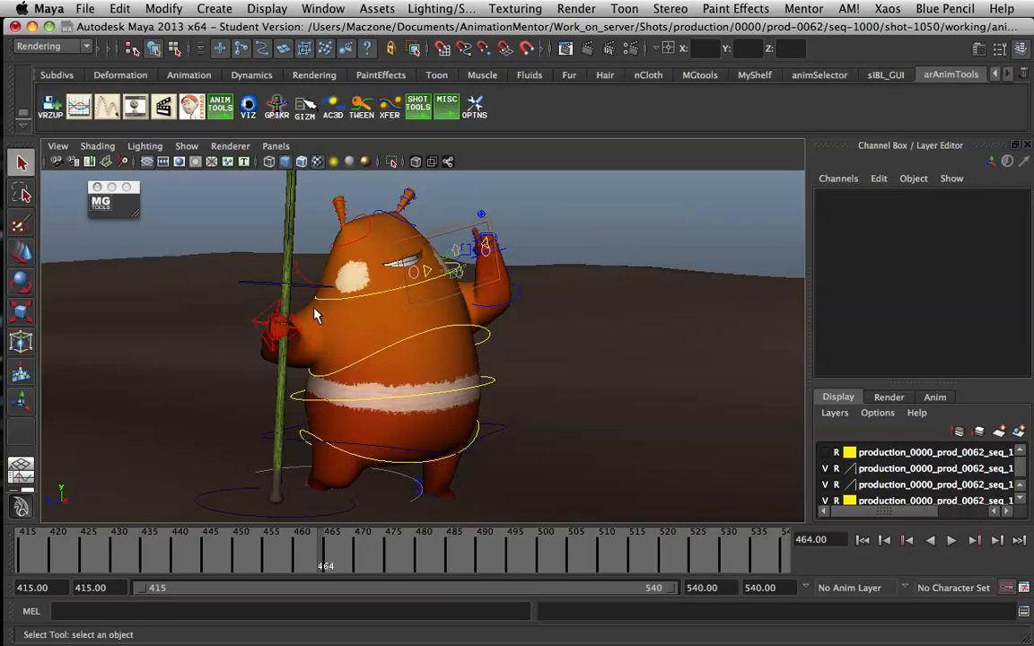
mouse_move(323, 344)
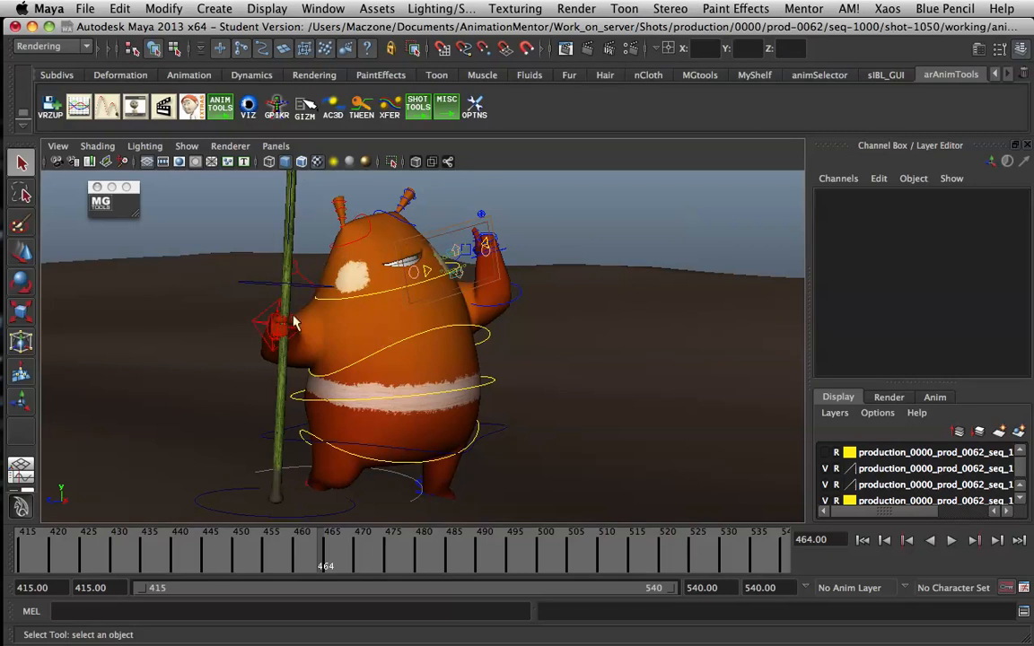
mouse_move(390, 263)
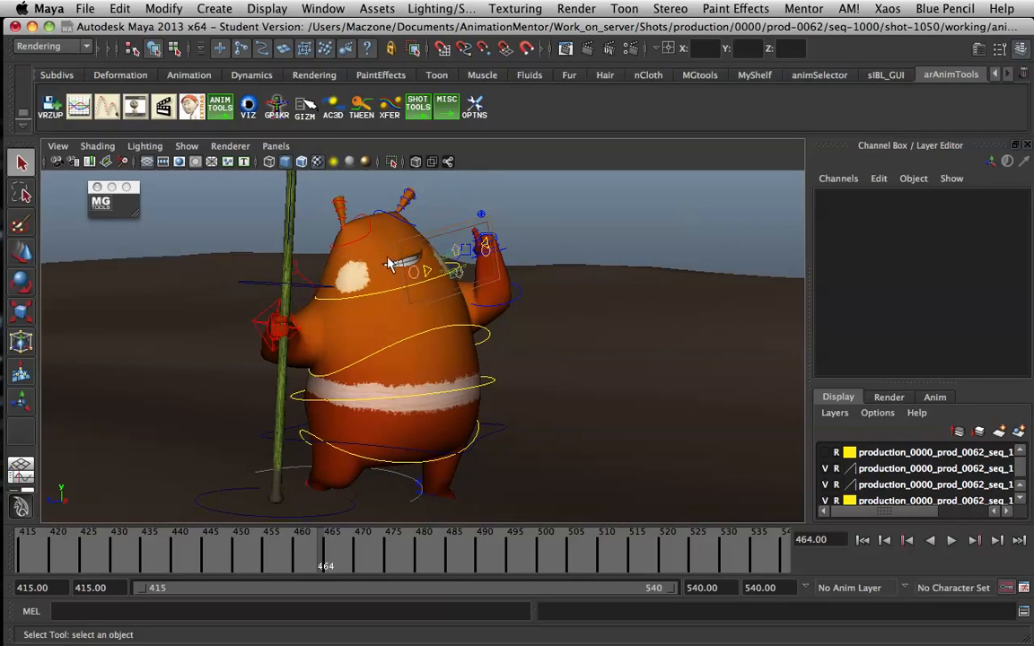
mouse_move(355, 440)
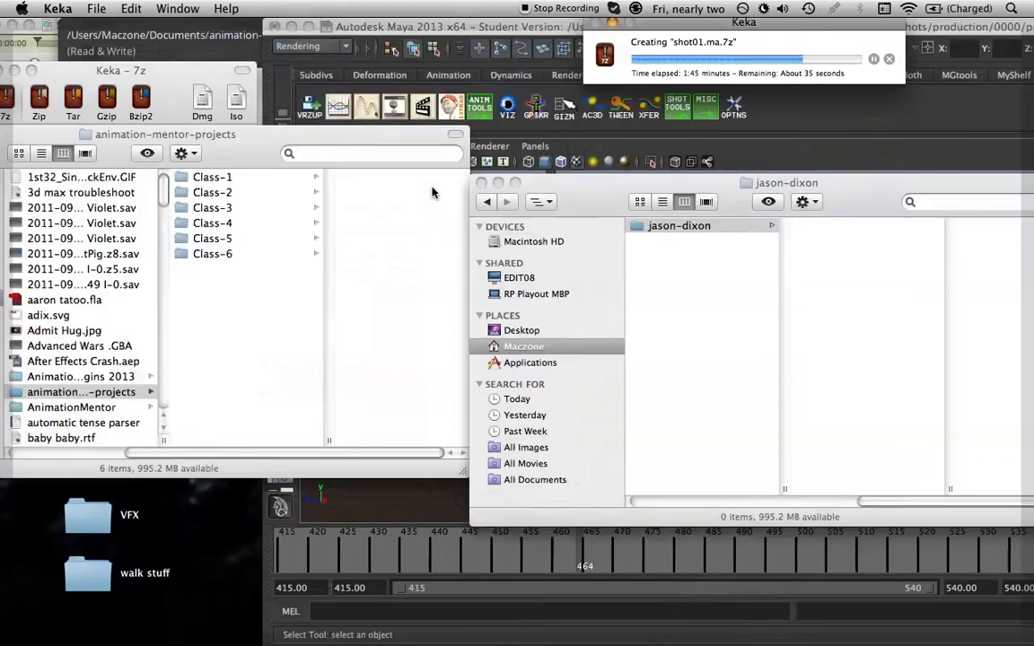
Get Info on shot01.ma, showing it is 94.3 MB.
right_click(411, 224)
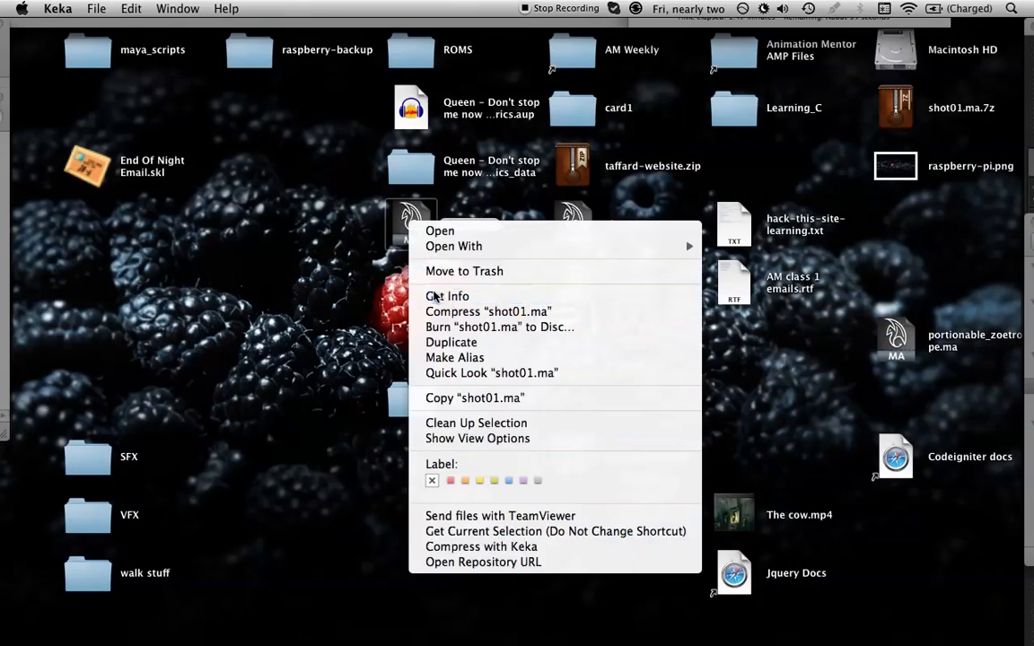
click(447, 296)
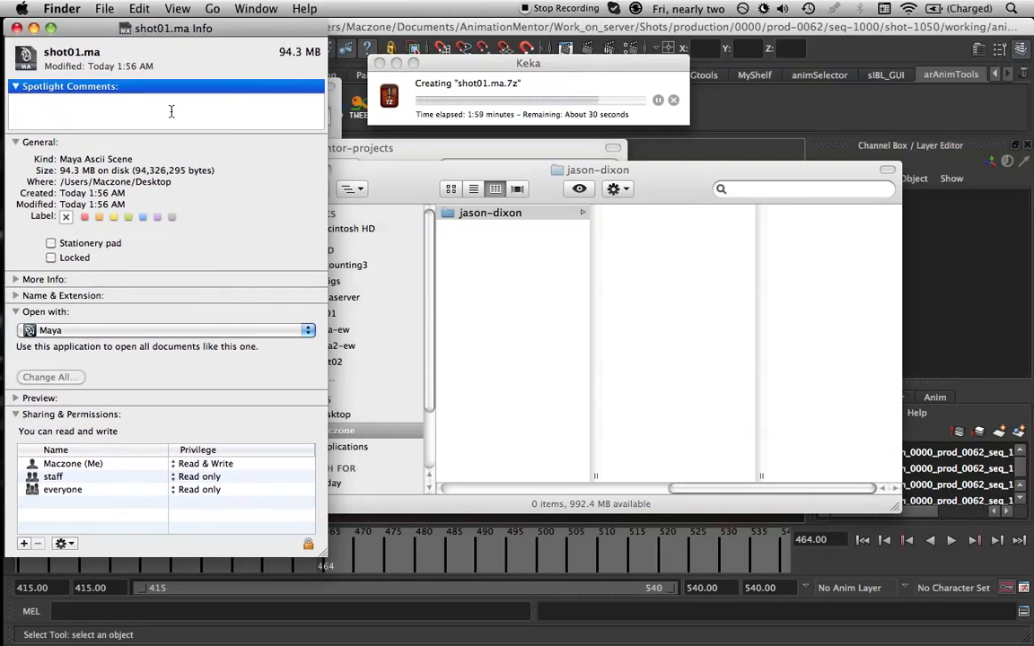
mouse_move(139, 137)
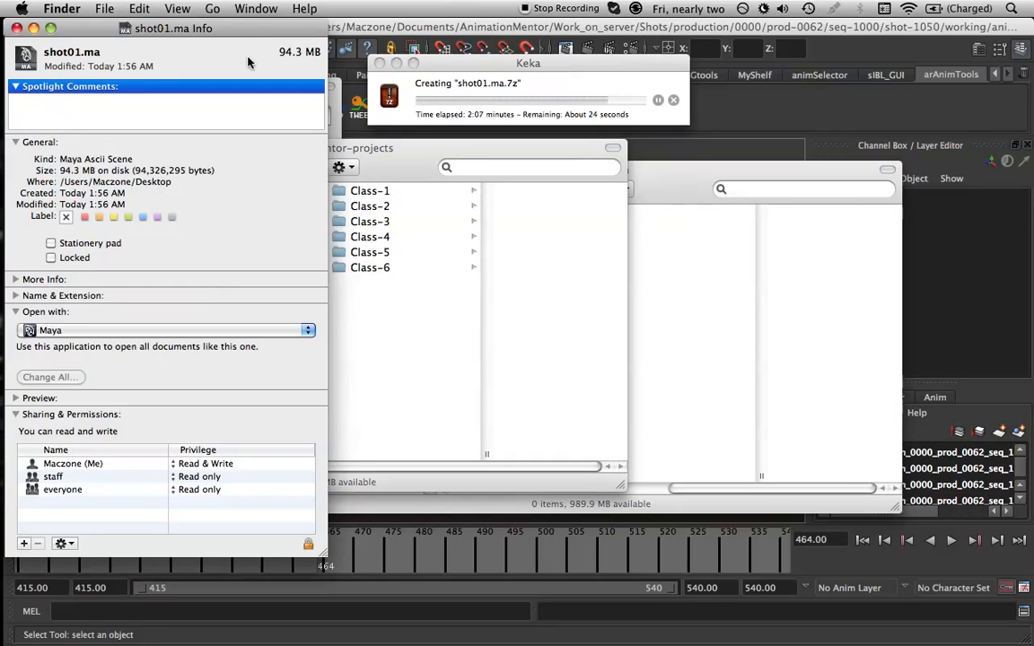
mouse_move(325, 60)
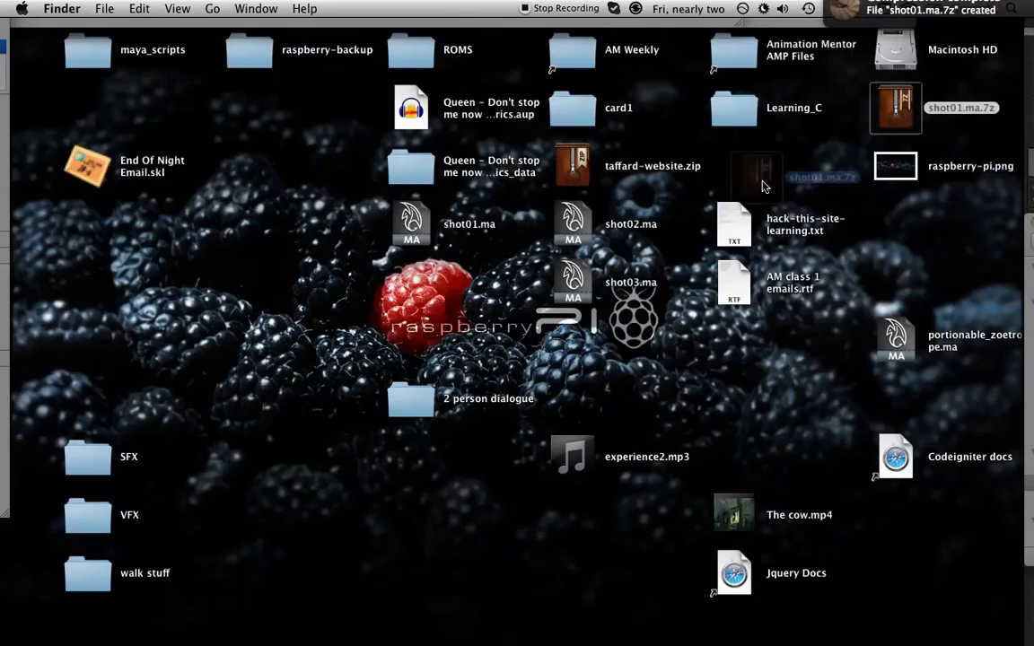
Get Info on shot01.ma.7z, showing the archive is only 8.3 MB.
right_click(756, 177)
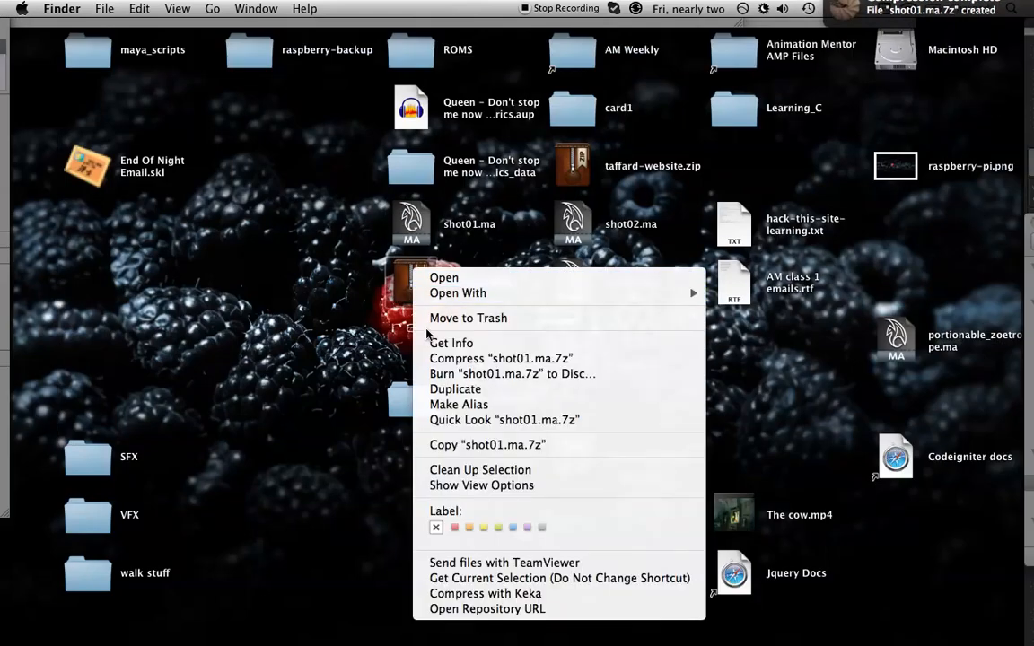
click(451, 342)
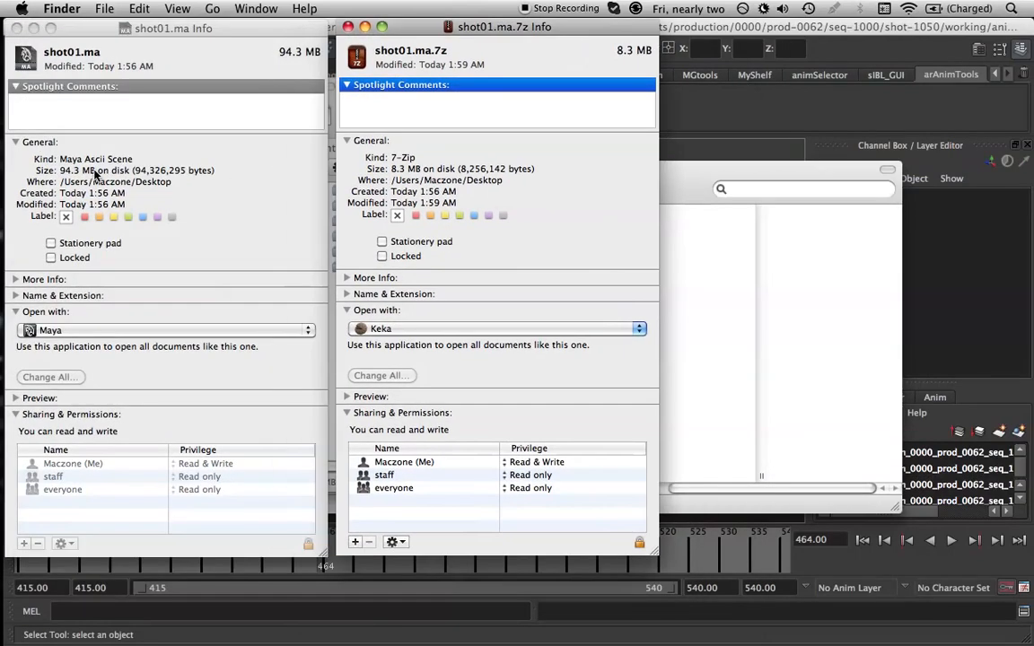
mouse_move(391, 175)
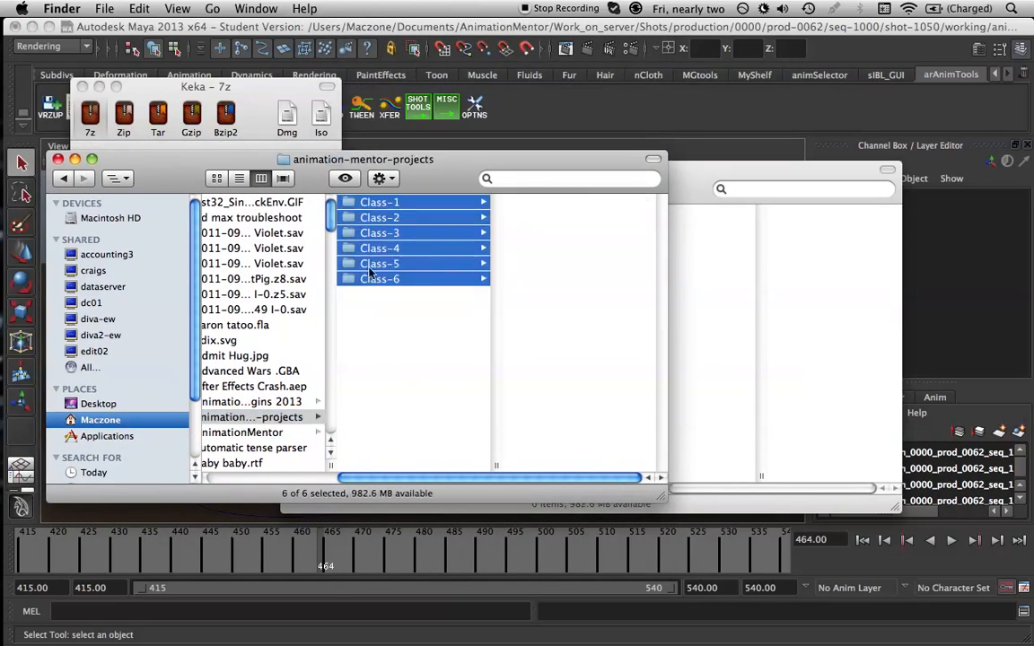
mouse_move(383, 298)
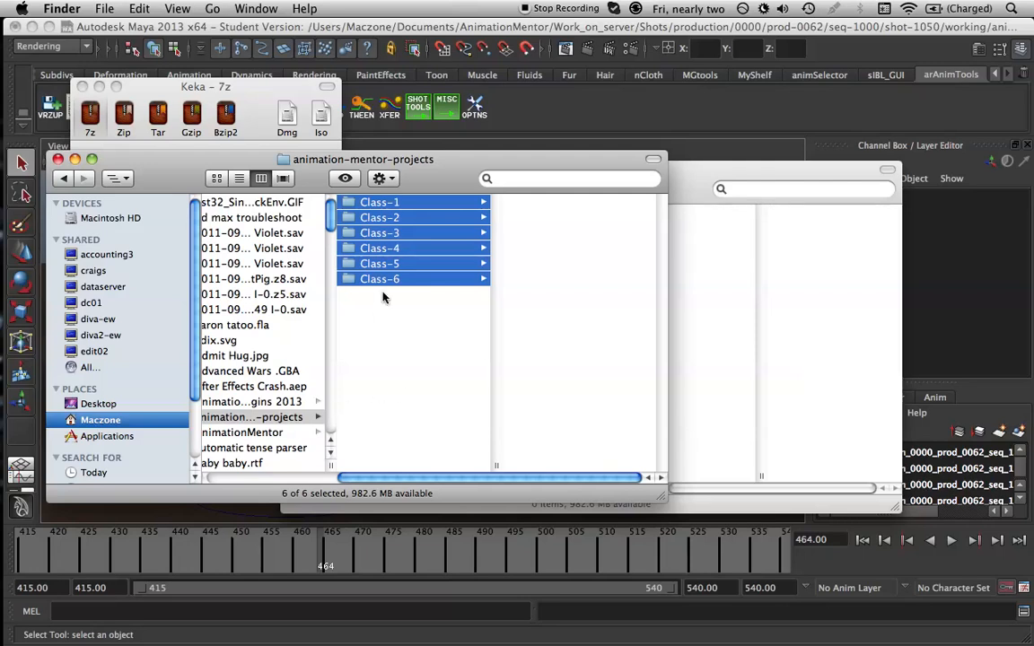
click(378, 232)
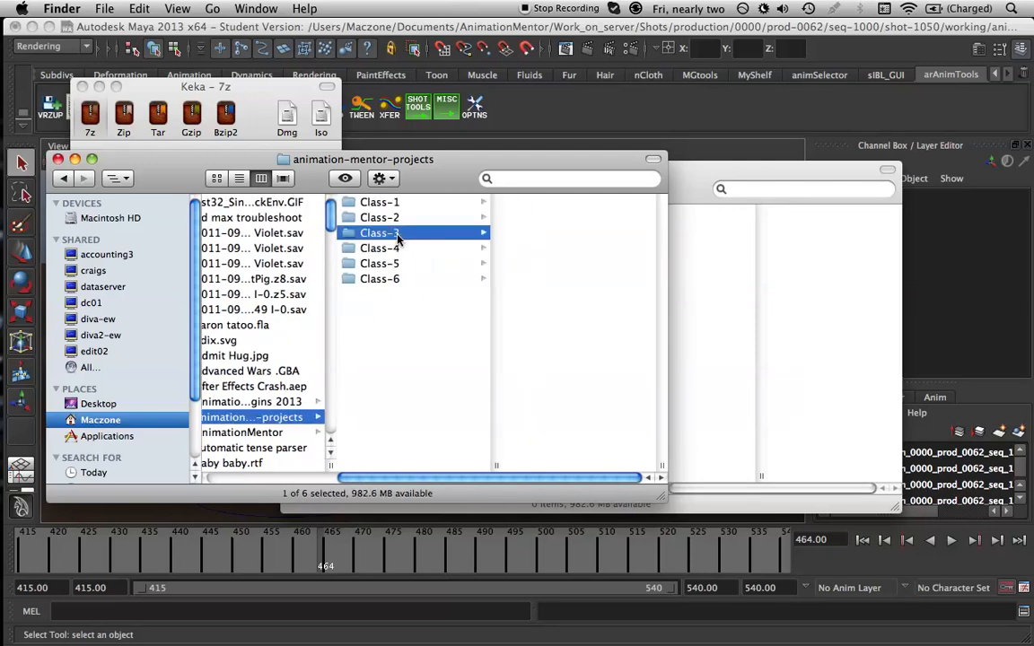
click(379, 232)
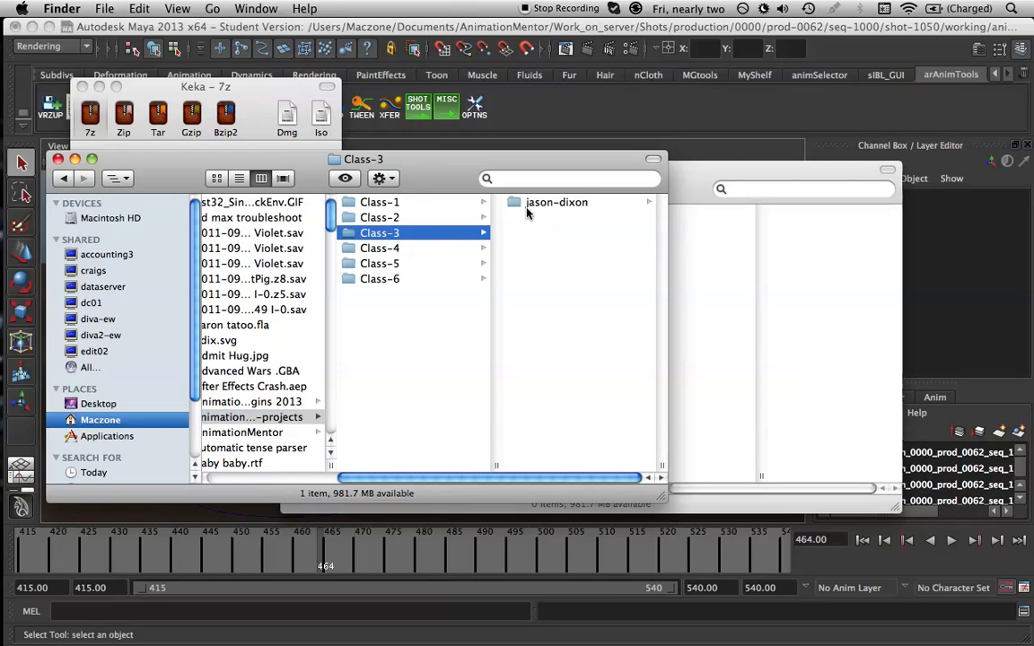
right_click(545, 224)
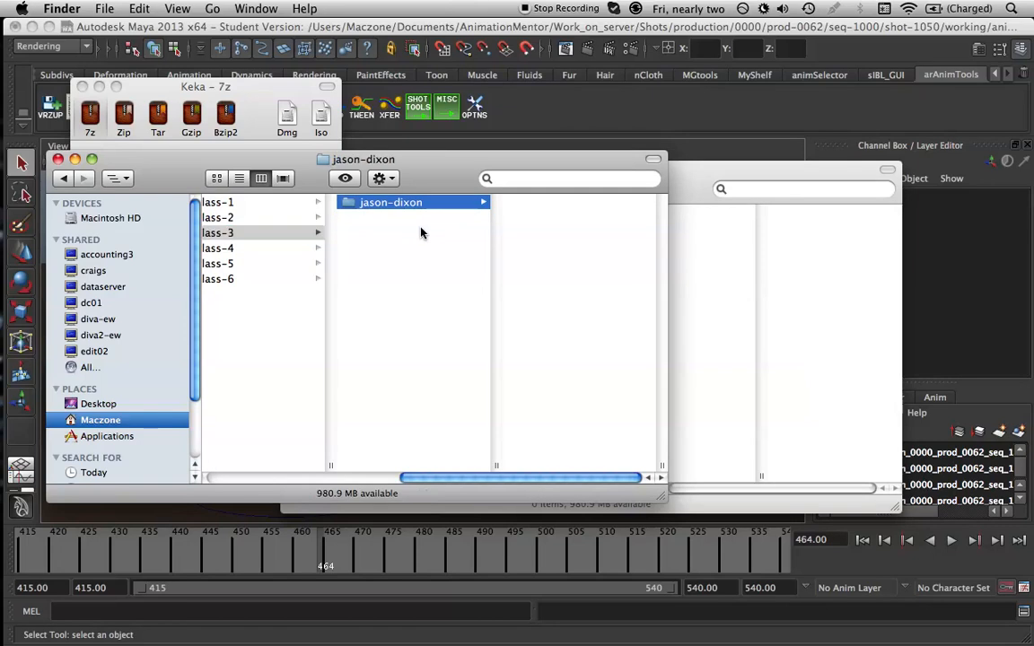
mouse_move(492, 245)
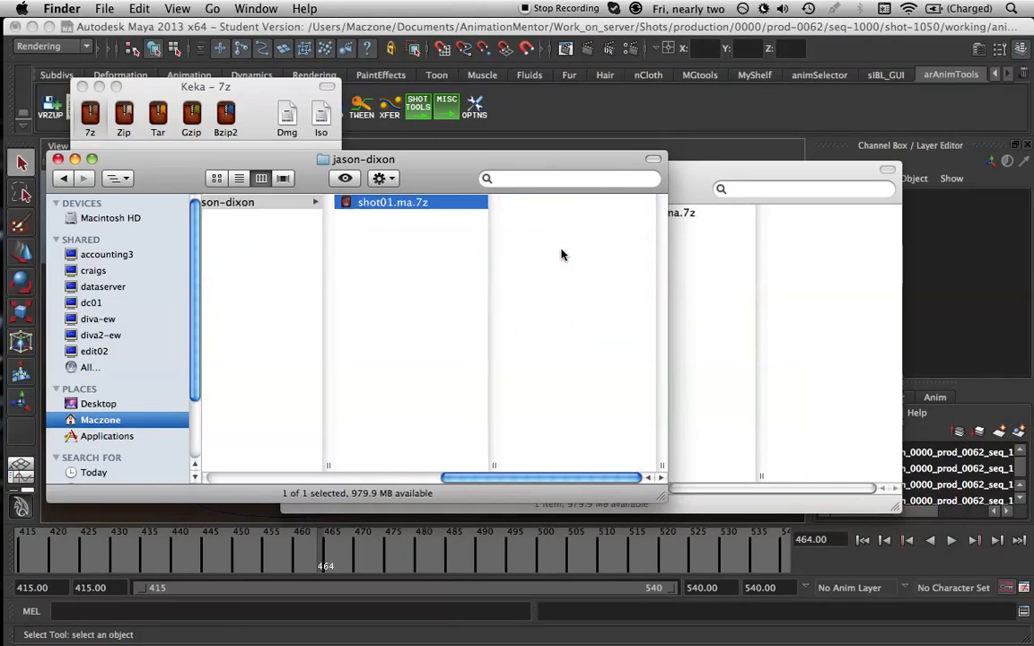
click(392, 202)
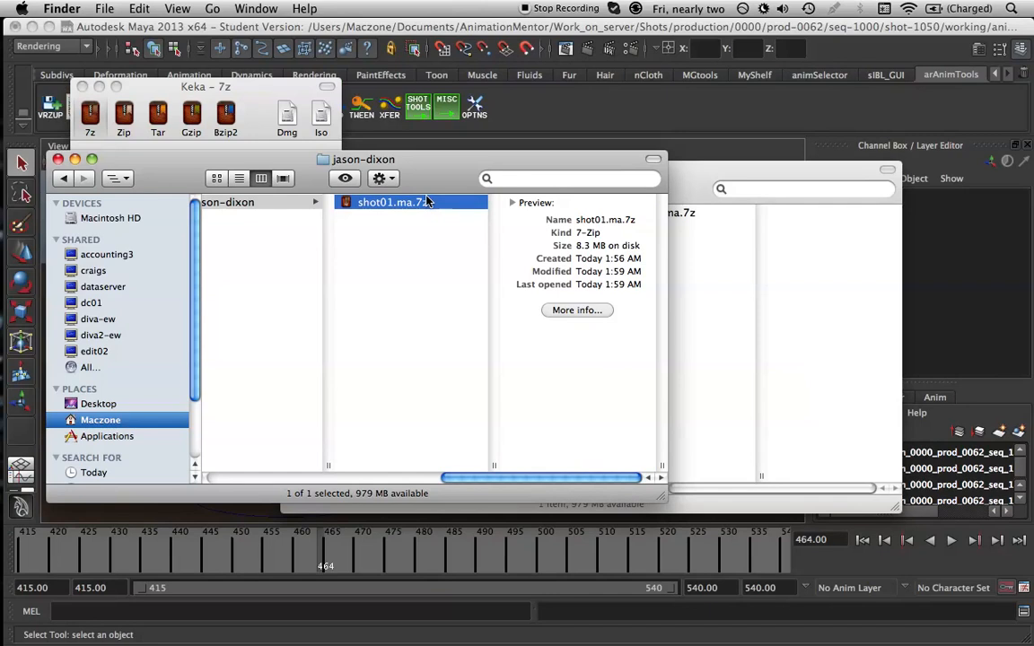
mouse_move(408, 256)
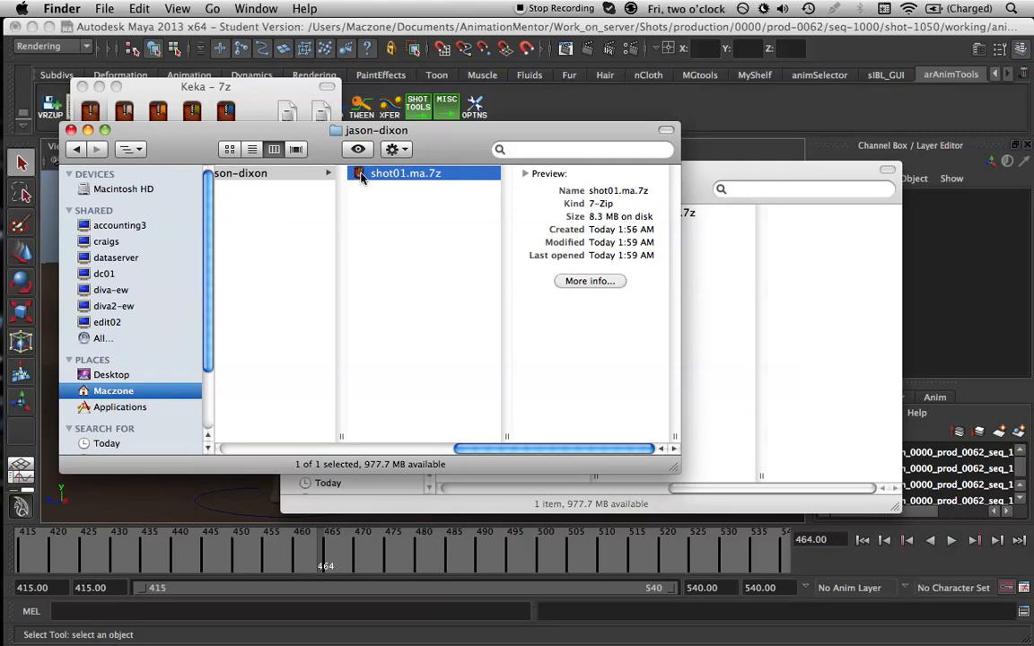
mouse_move(375, 189)
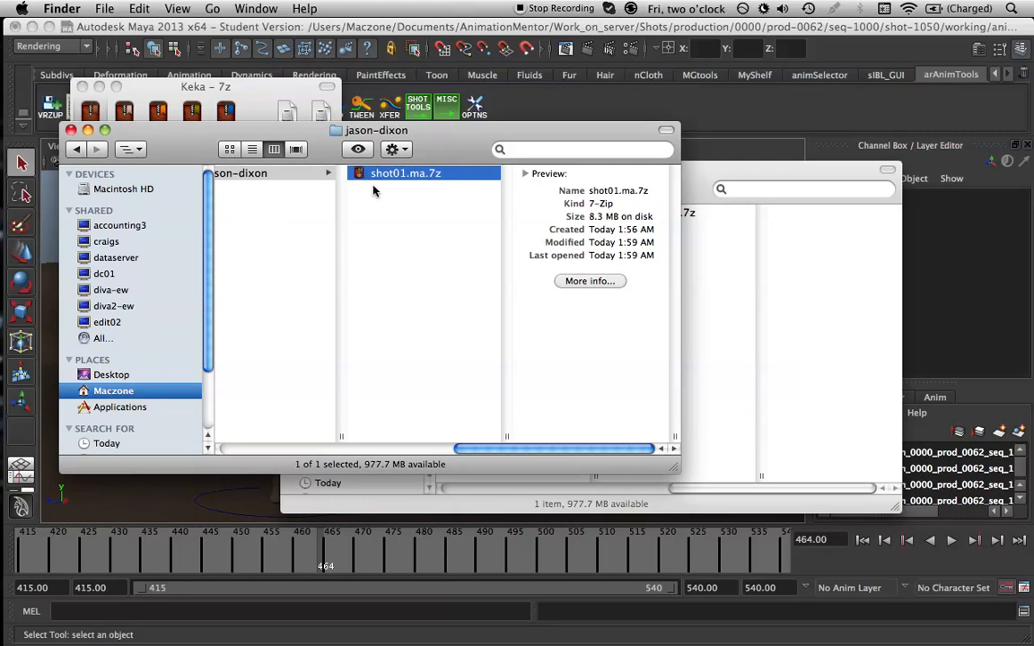
mouse_move(399, 195)
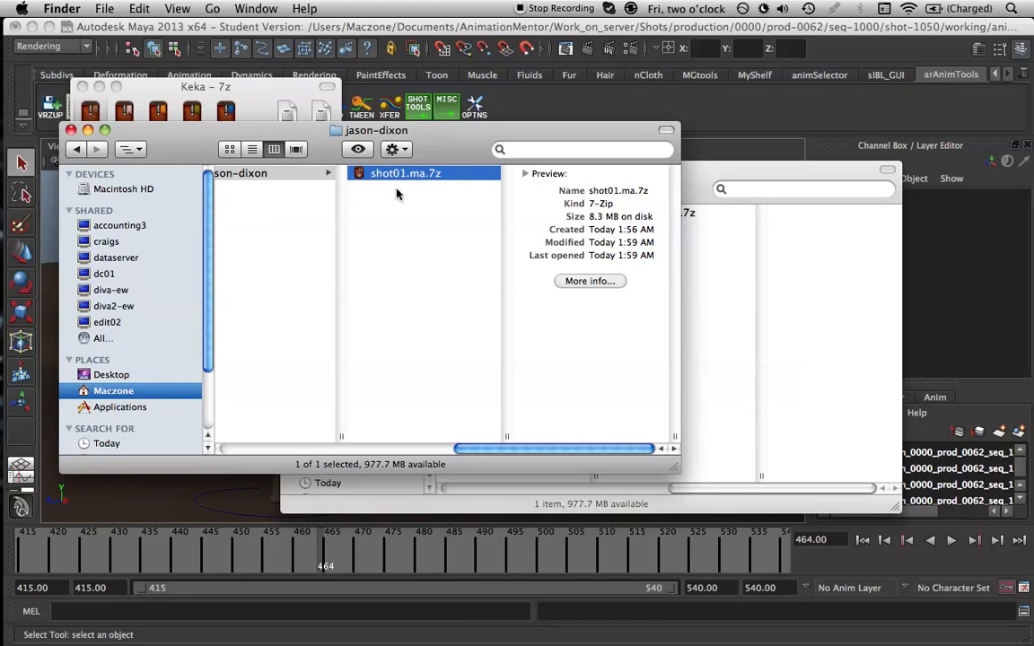
mouse_move(380, 239)
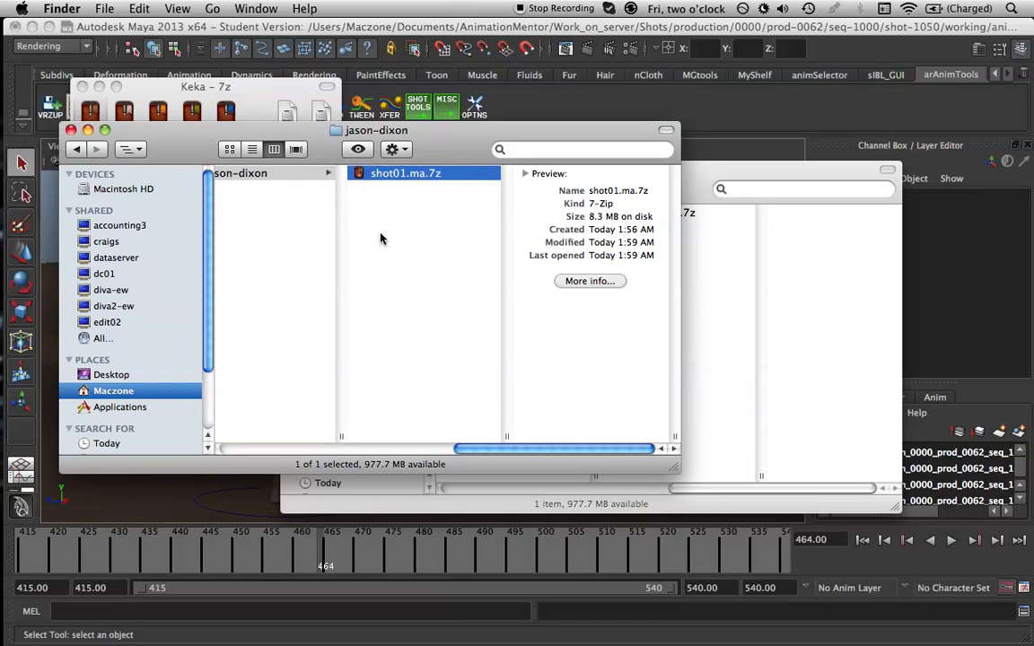
mouse_move(361, 196)
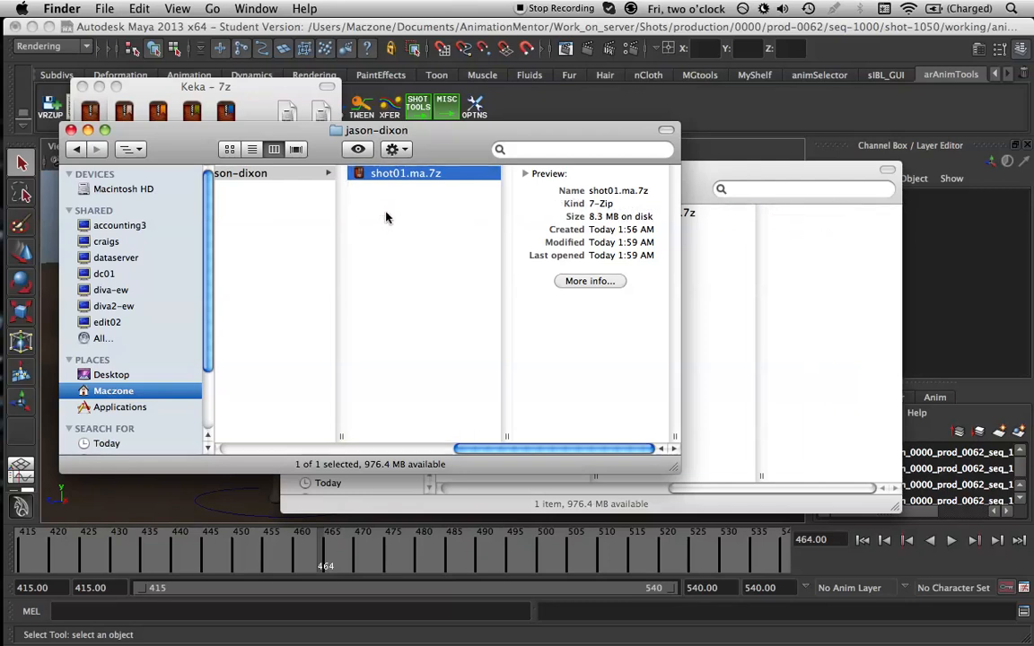
right_click(405, 173)
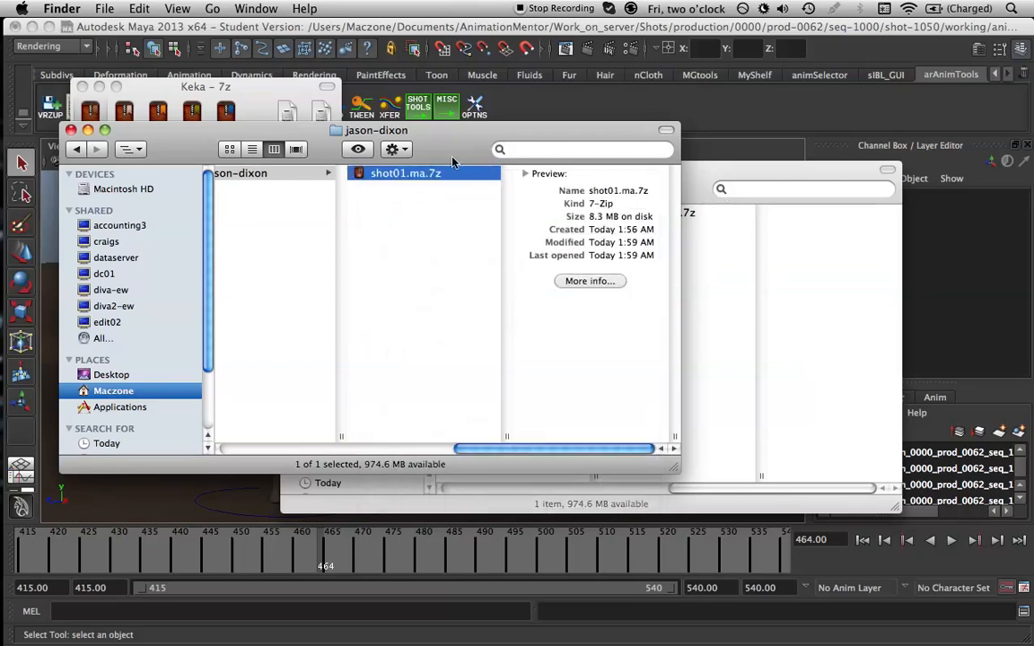
mouse_move(454, 208)
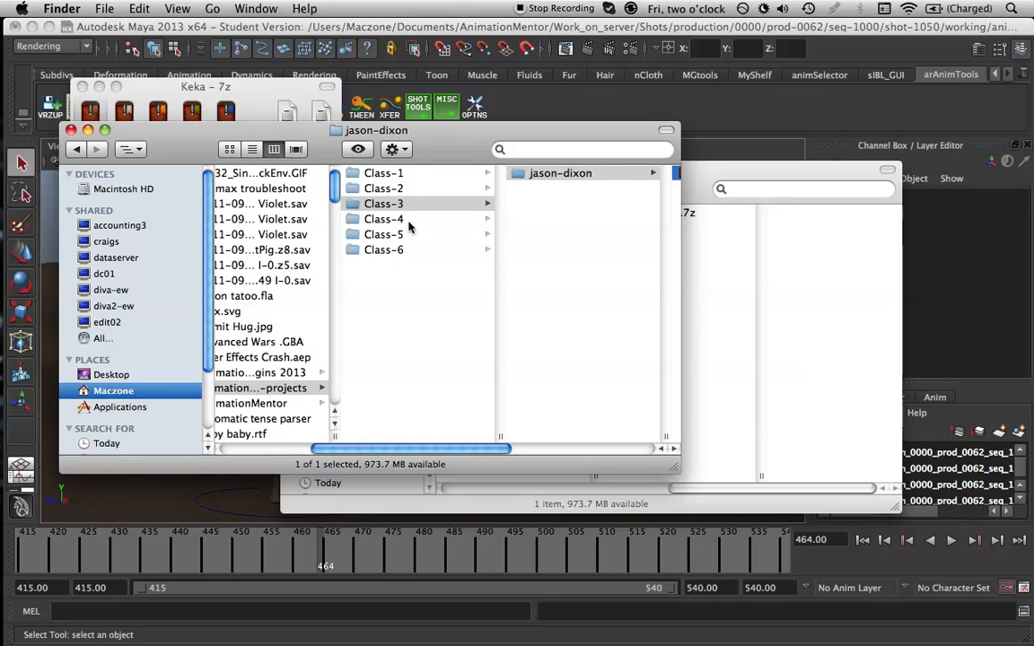
click(384, 204)
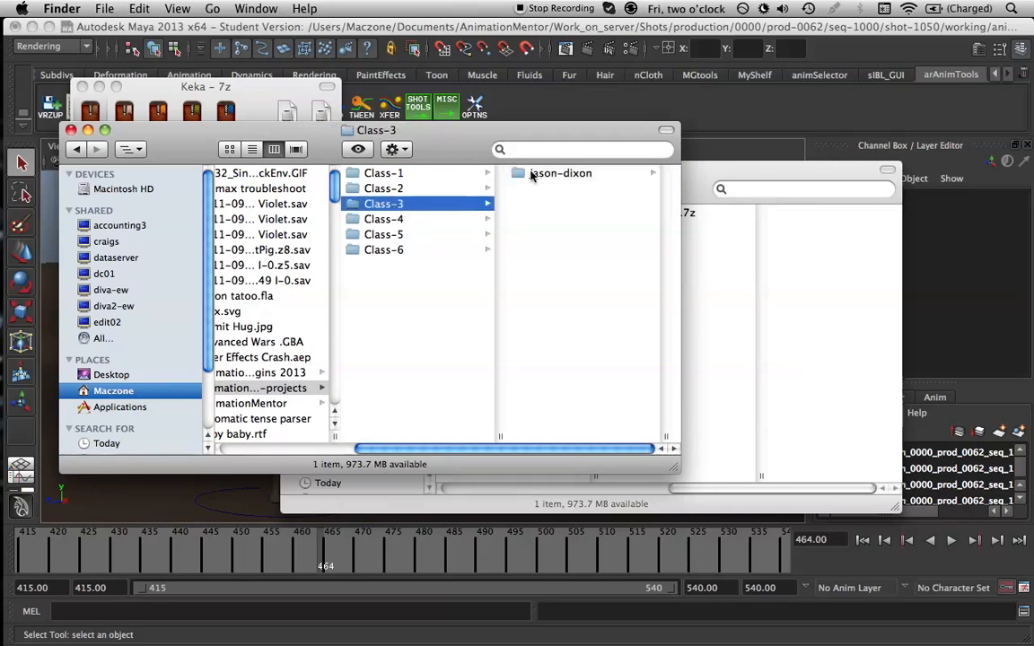